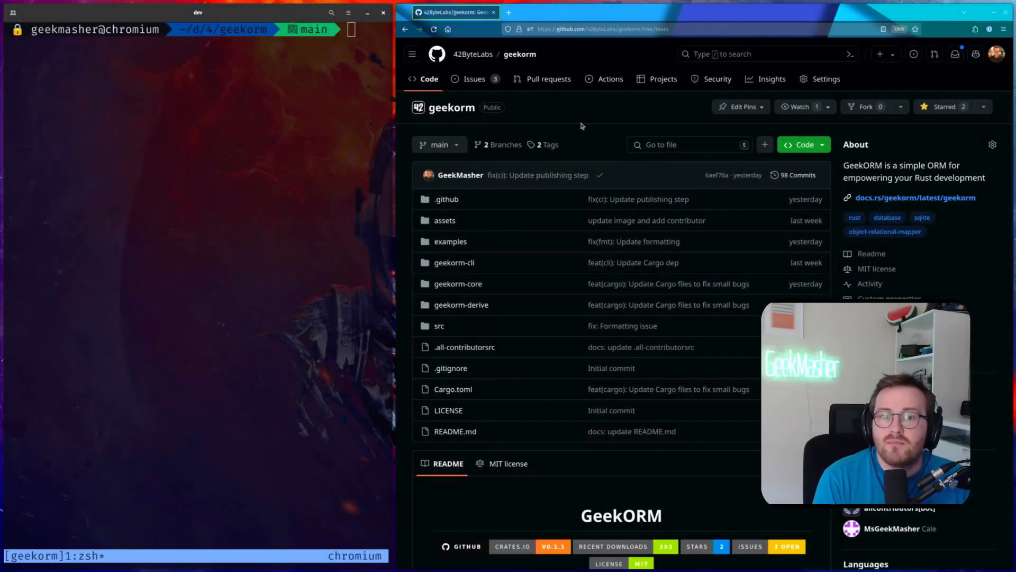
Step: Scroll the geekorm repository page to bring the README banner, overview and feature list into view
{"action": "scroll", "scroll_direction": "down", "scroll_amount": 3}
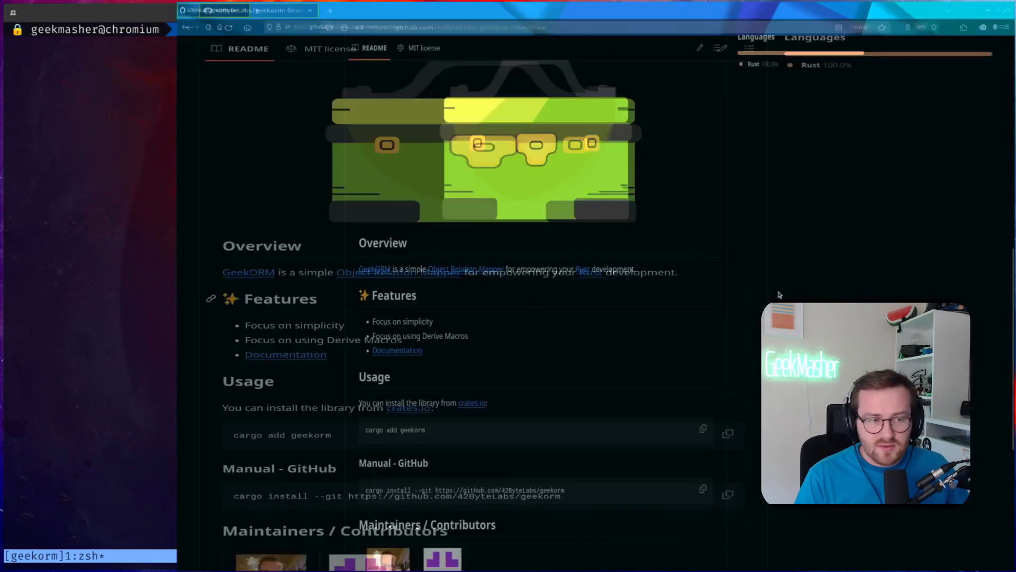
{"action": "scroll", "scroll_direction": "up", "scroll_amount": 3}
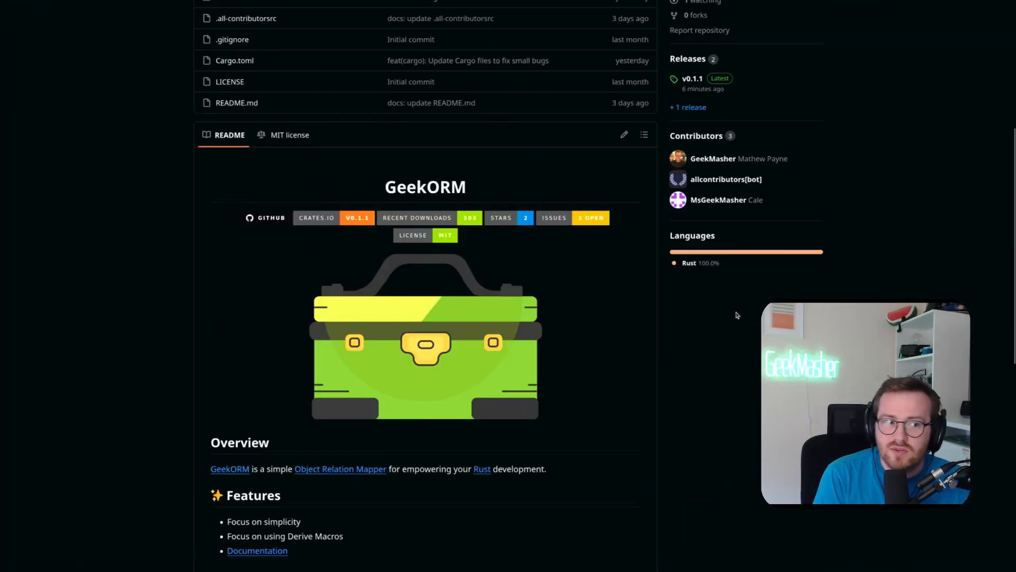
{"action": "scroll", "scroll_direction": "down", "scroll_amount": 3}
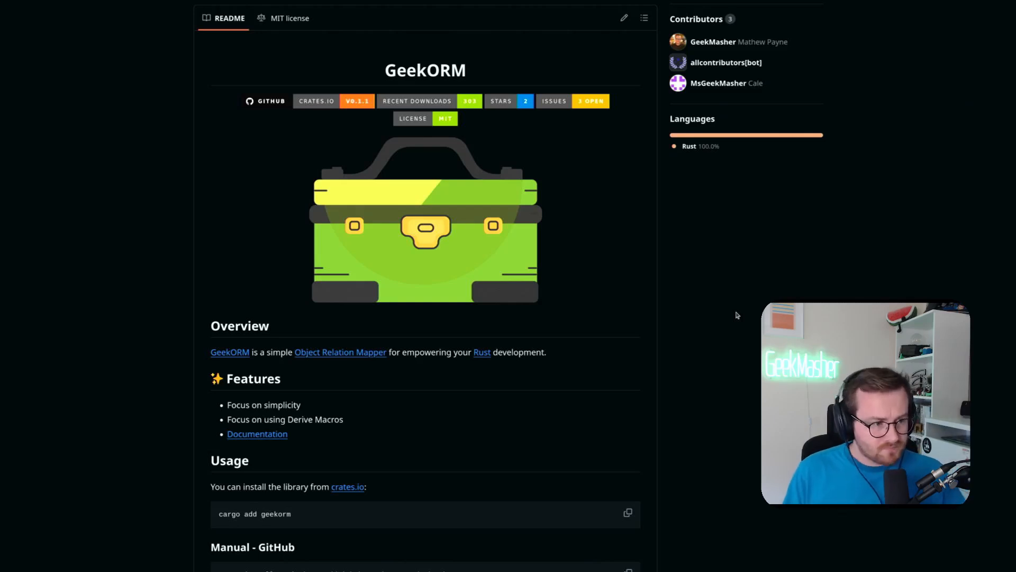
{"action": "mouse_move", "coordinate": [464, 314]}
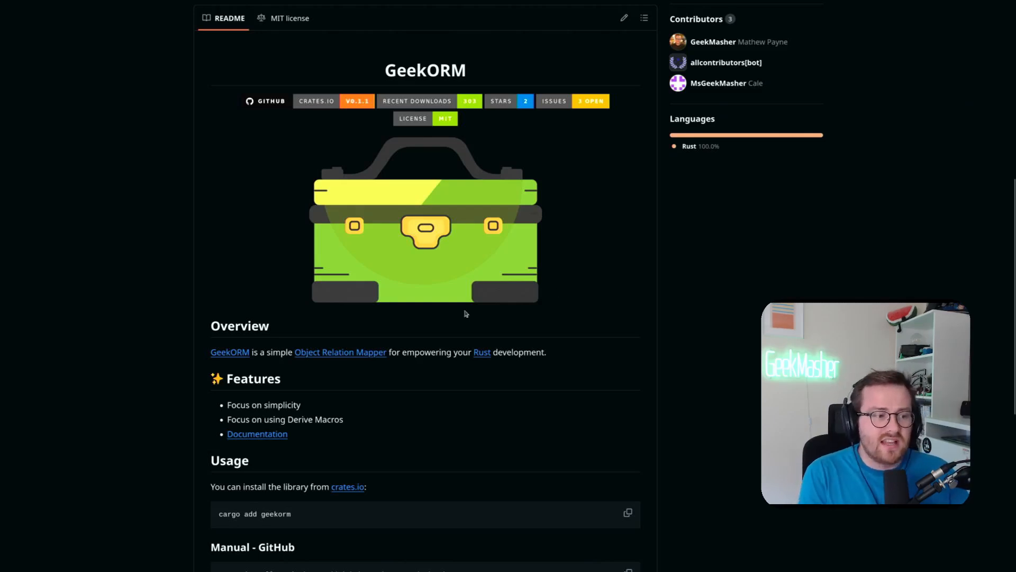
Step: Scroll down the README to the install commands and the Maintainers / Contributors section
{"action": "scroll", "scroll_direction": "down", "scroll_amount": 3}
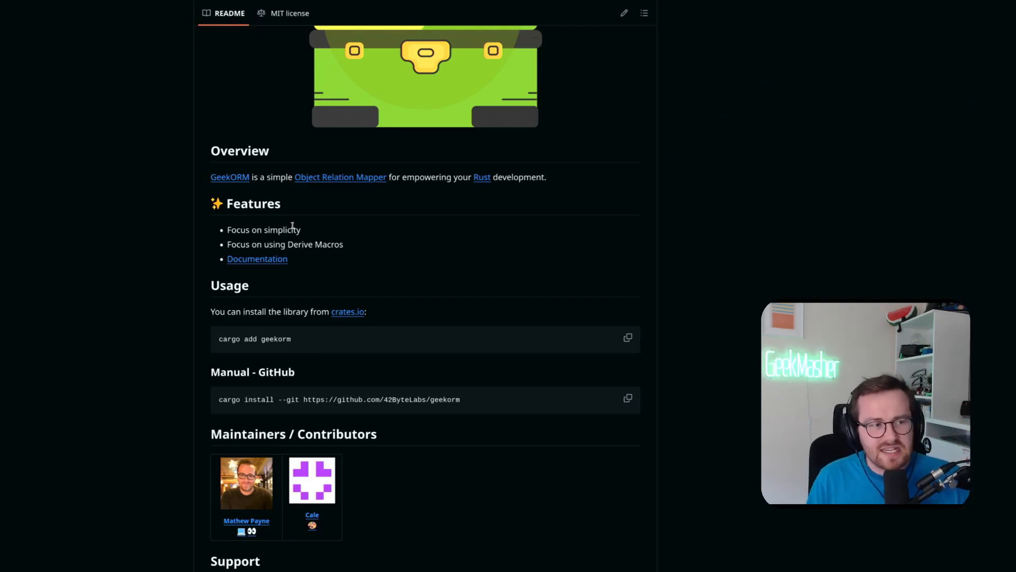
{"action": "mouse_move", "coordinate": [256, 259]}
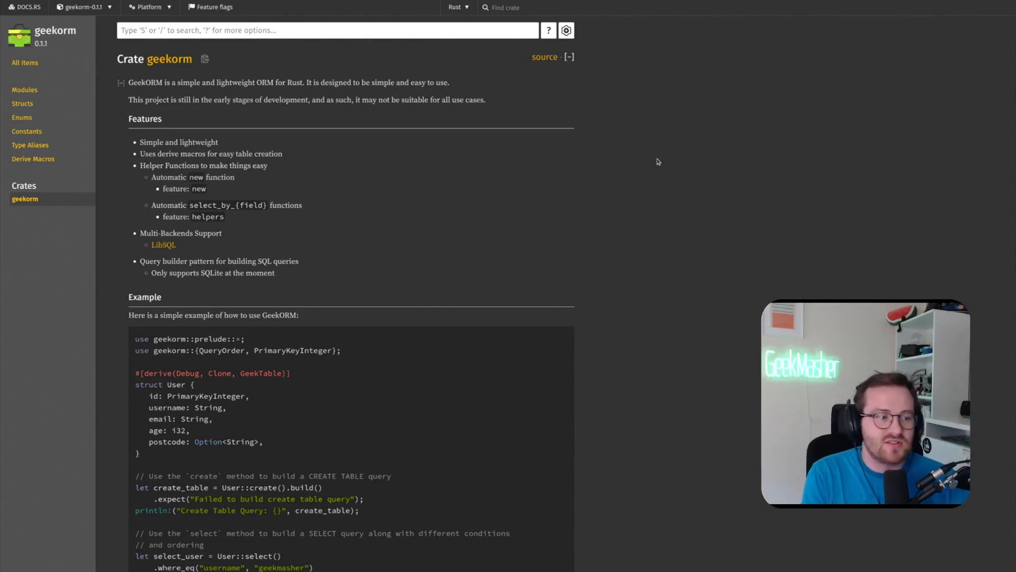
{"action": "mouse_move", "coordinate": [707, 281]}
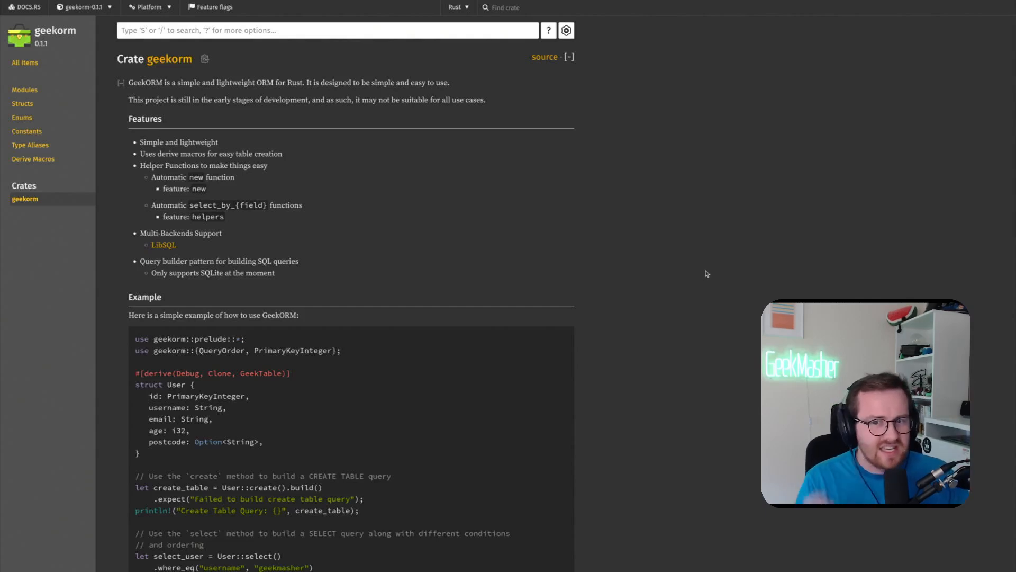
Step: Highlight the User struct's field types in the example, such as PrimaryKeyInteger for id and Option for postcode
{"action": "scroll", "scroll_direction": "down", "scroll_amount": 3}
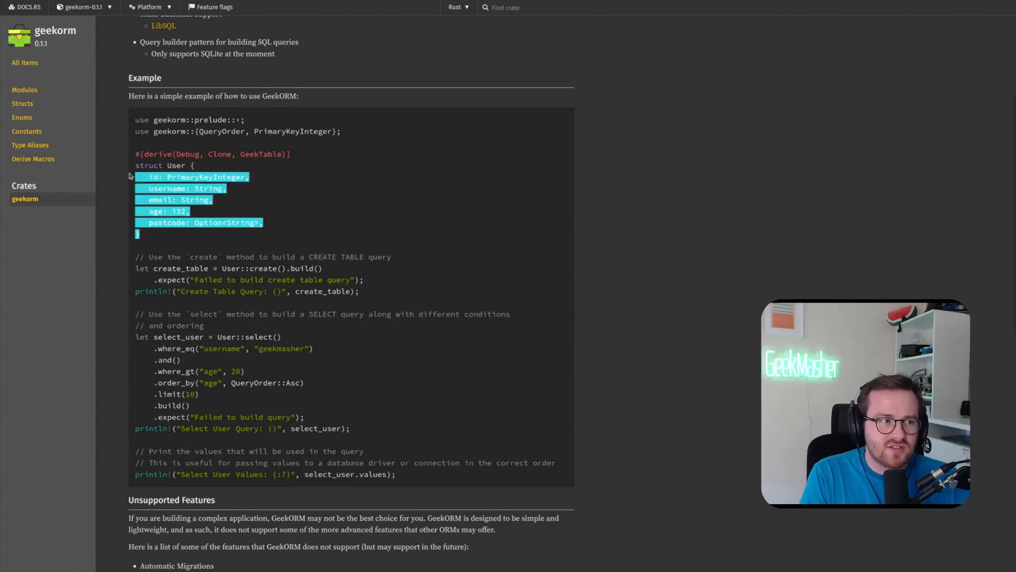
{"action": "left_click", "coordinate": [427, 232]}
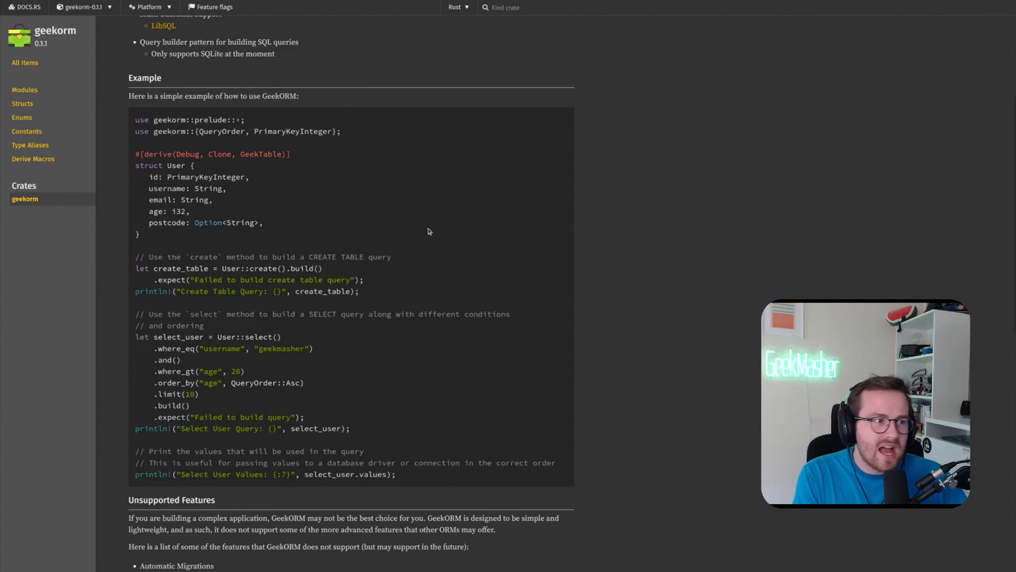
{"action": "mouse_move", "coordinate": [310, 201]}
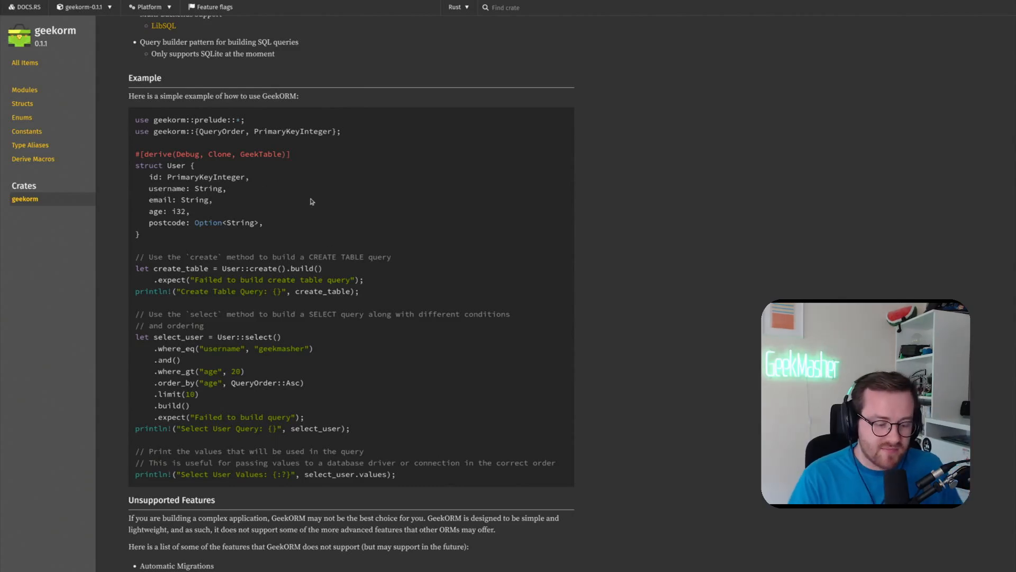
{"action": "right_click", "coordinate": [311, 201]}
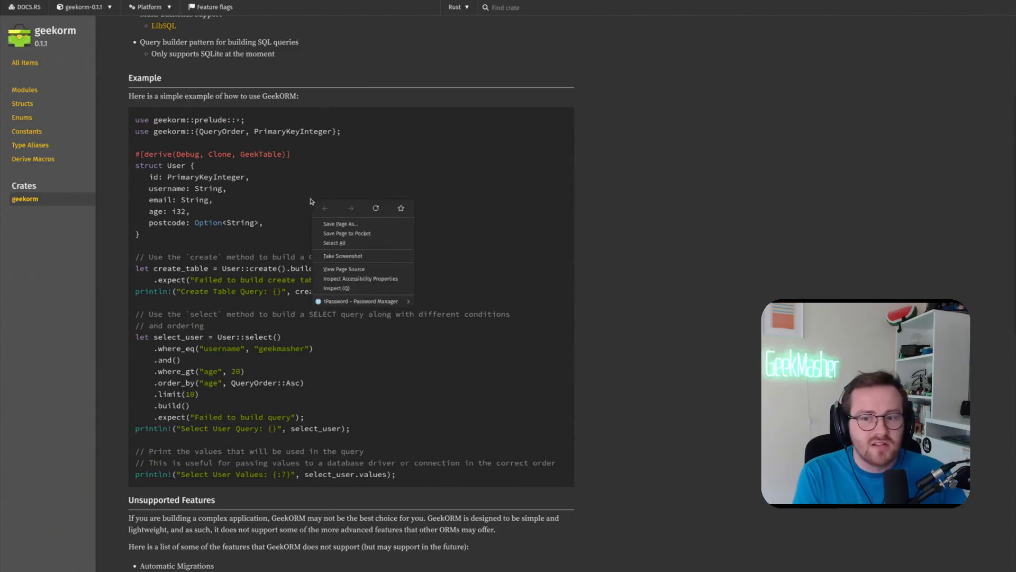
{"action": "double_click", "coordinate": [205, 177]}
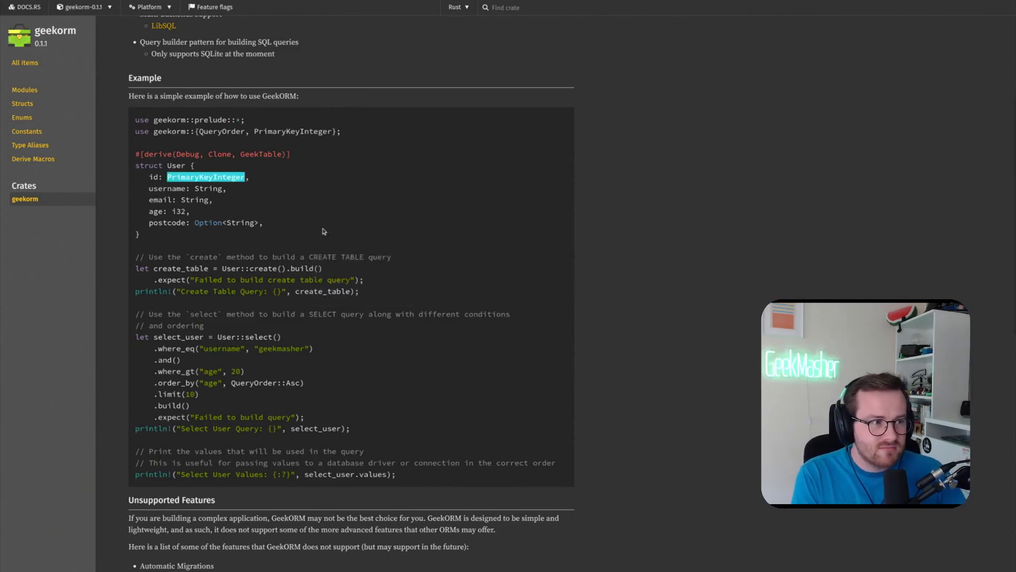
{"action": "double_click", "coordinate": [167, 188]}
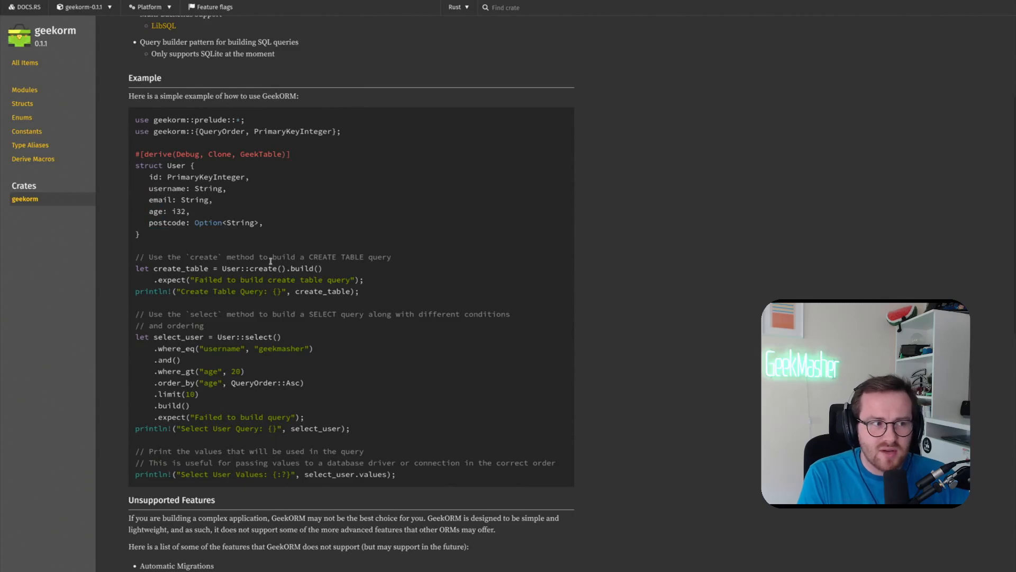
{"action": "double_click", "coordinate": [207, 222]}
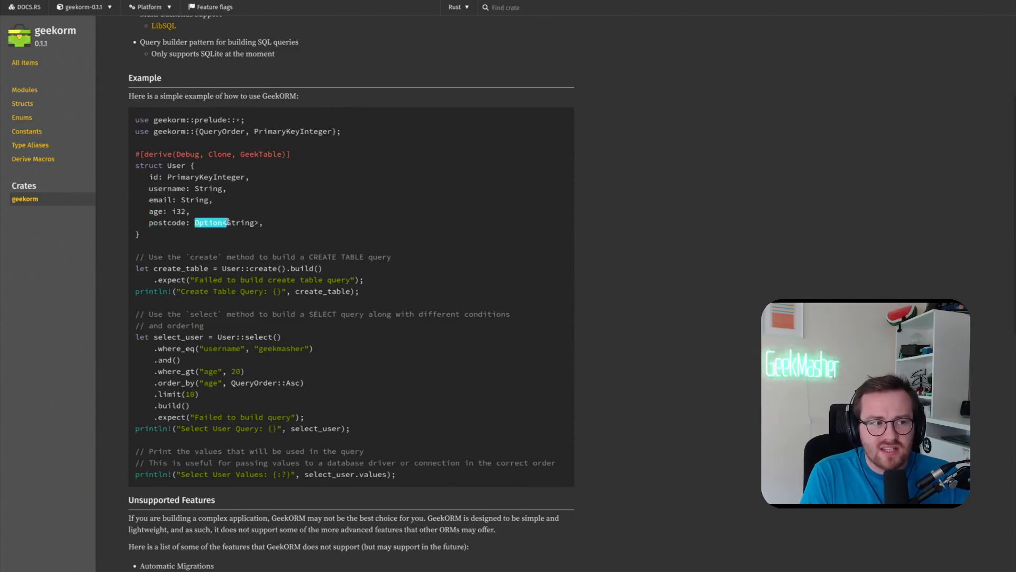
{"action": "left_click", "coordinate": [304, 227]}
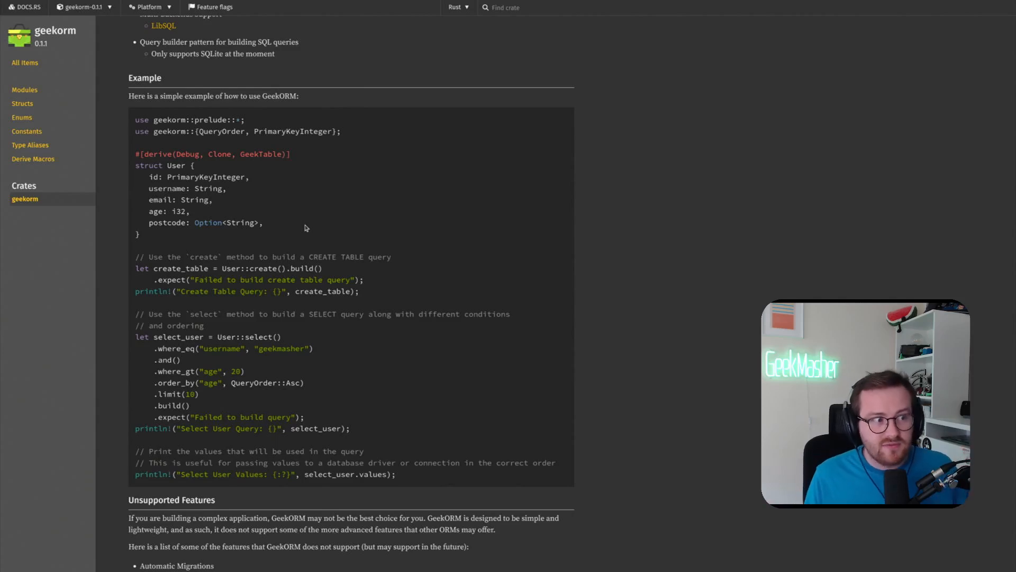
{"action": "left_click_drag", "start_coordinate": [137, 189], "coordinate": [189, 211]}
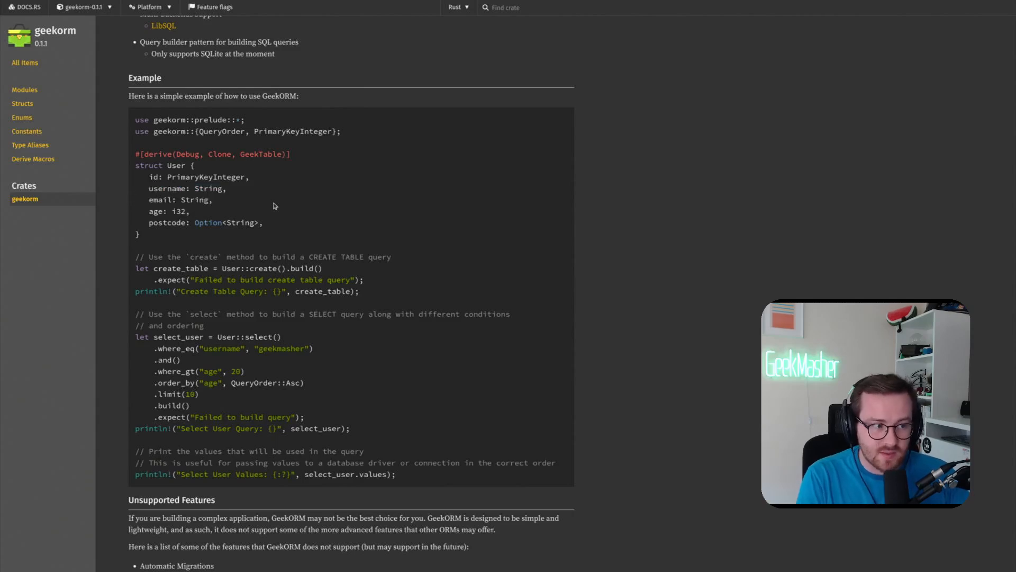
Step: Highlight the create-table query builder lines and their error message in the example code
{"action": "double_click", "coordinate": [259, 279]}
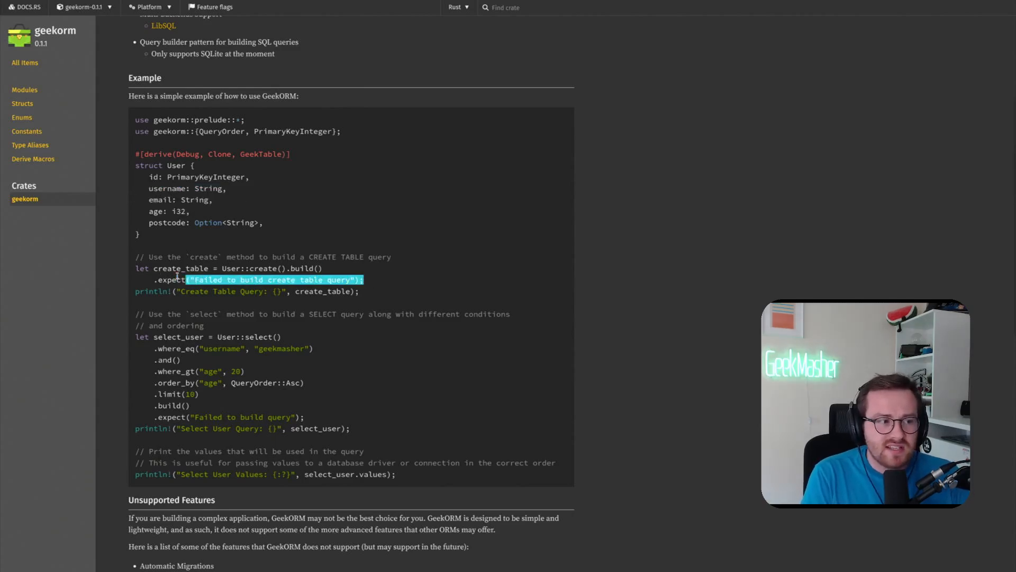
{"action": "left_click", "coordinate": [403, 274]}
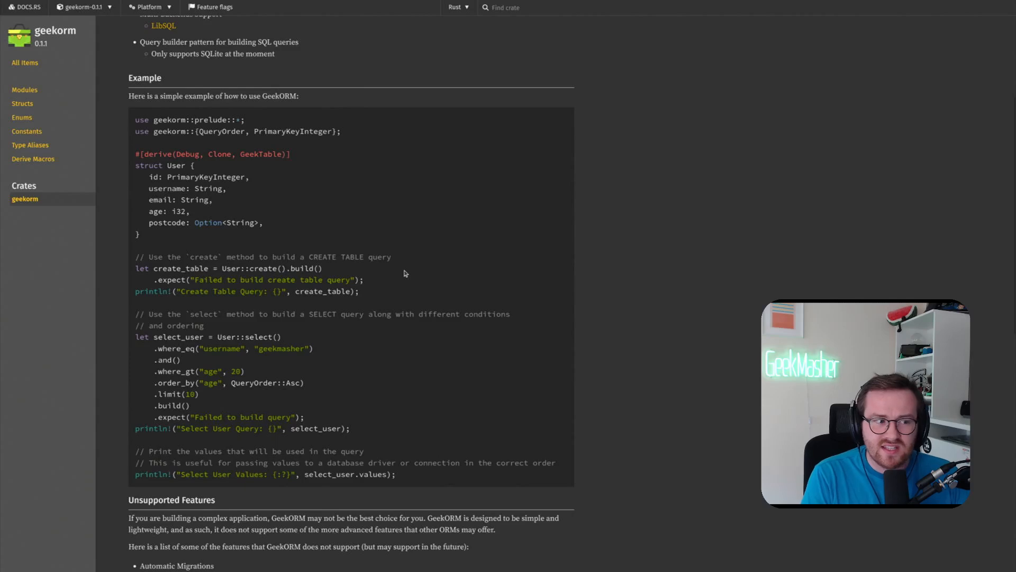
{"action": "double_click", "coordinate": [168, 210]}
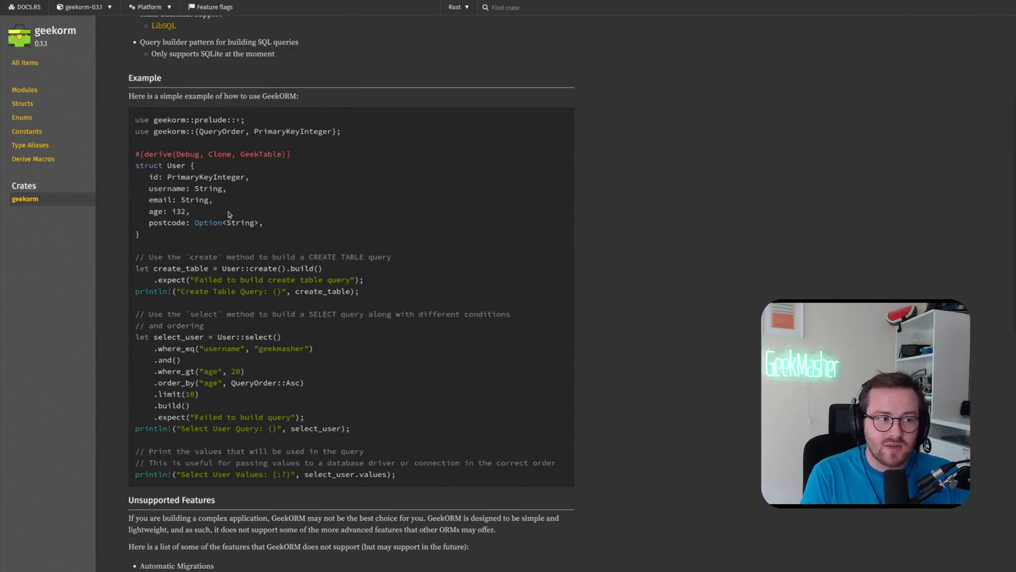
{"action": "left_click_drag", "start_coordinate": [148, 222], "coordinate": [236, 222]}
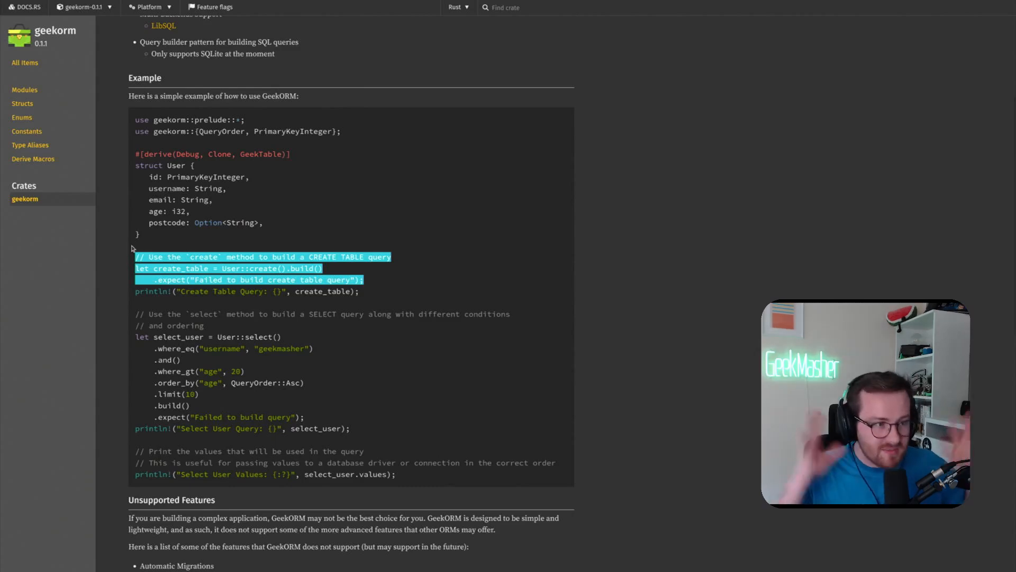
{"action": "left_click", "coordinate": [330, 271]}
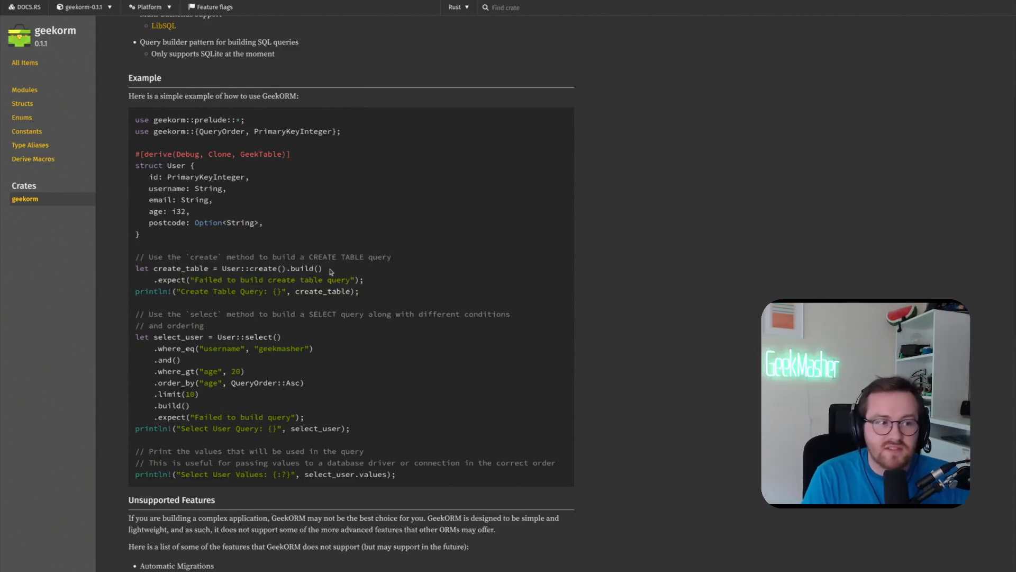
{"action": "mouse_move", "coordinate": [409, 266]}
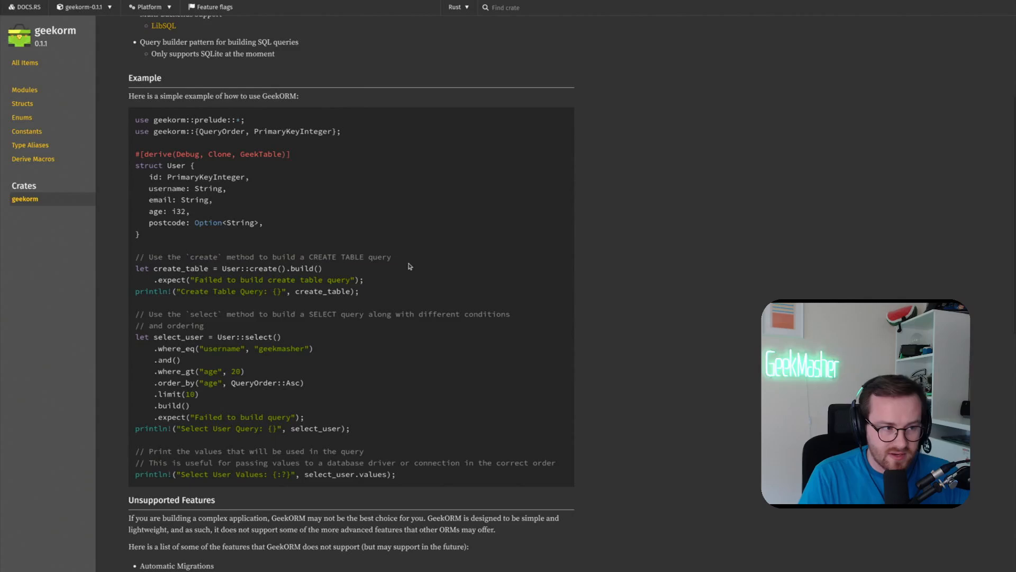
{"action": "mouse_move", "coordinate": [372, 210]}
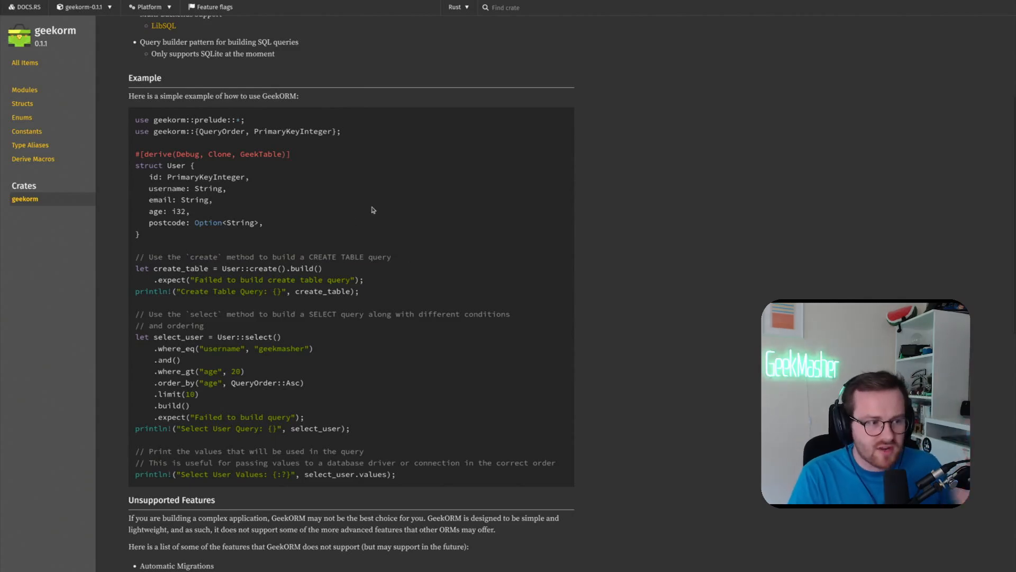
{"action": "scroll", "scroll_direction": "down", "scroll_amount": 3}
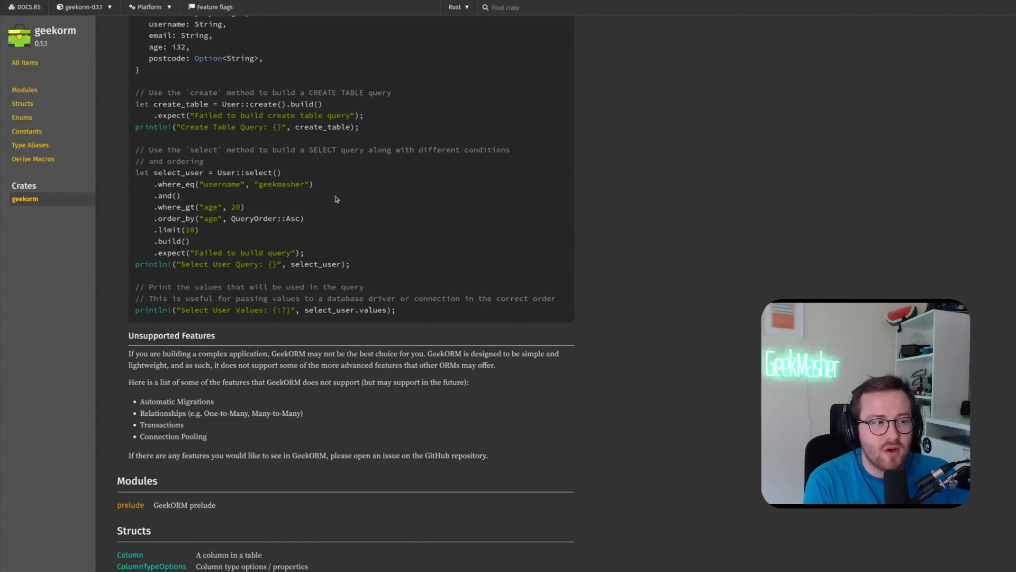
{"action": "mouse_move", "coordinate": [240, 170]}
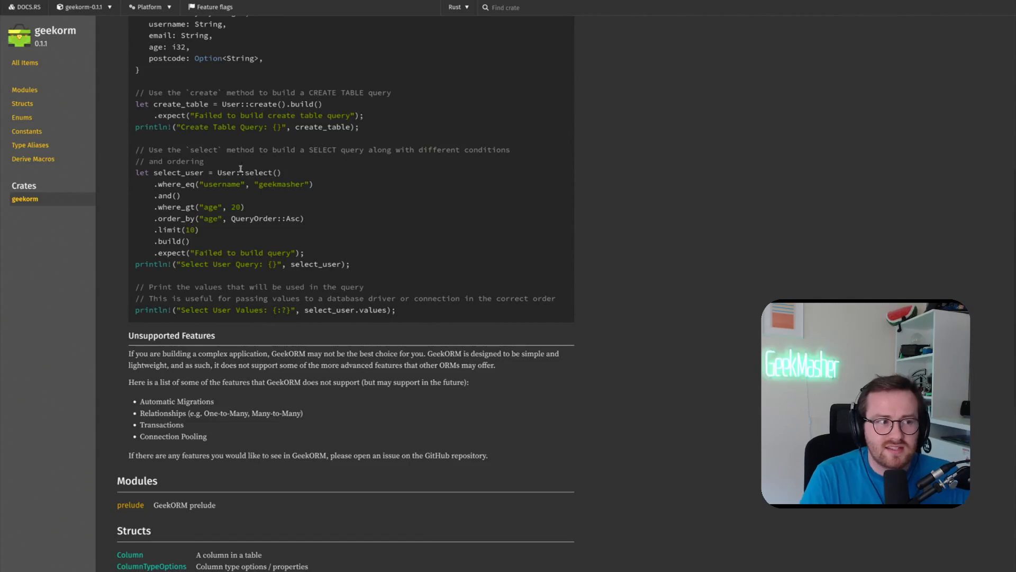
{"action": "mouse_move", "coordinate": [314, 213]}
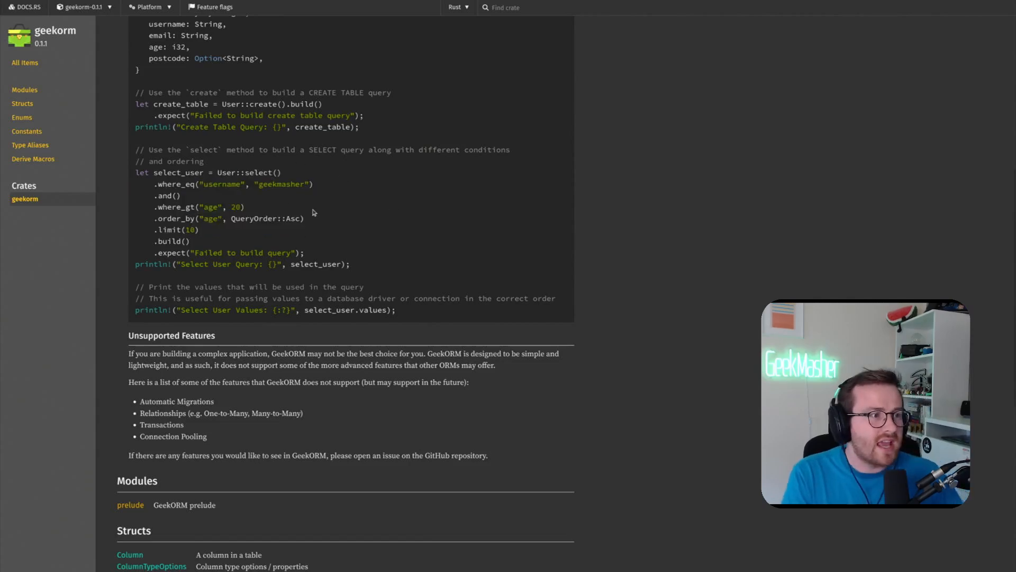
{"action": "mouse_move", "coordinate": [307, 183]}
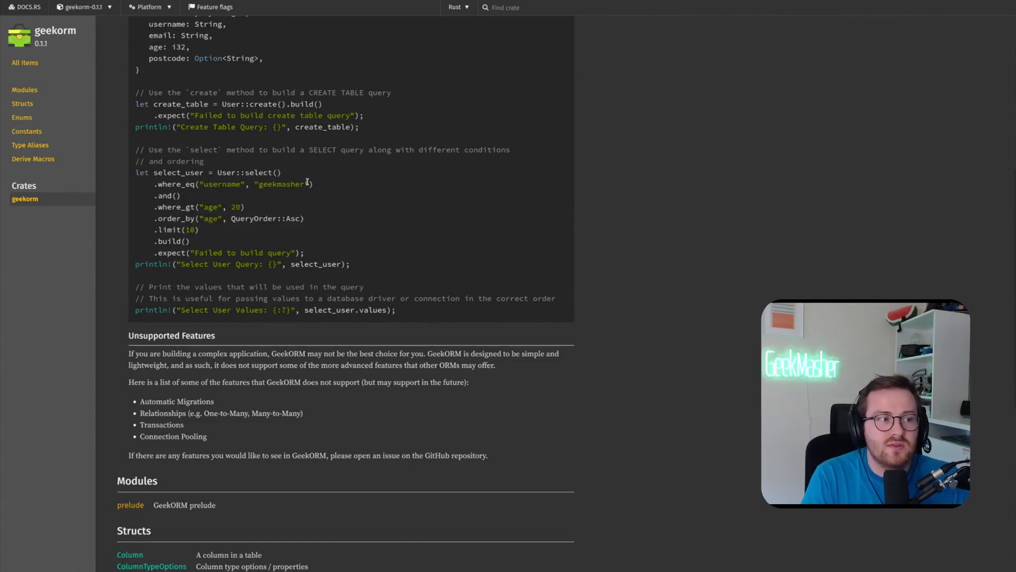
{"action": "left_click_drag", "start_coordinate": [157, 184], "coordinate": [311, 184]}
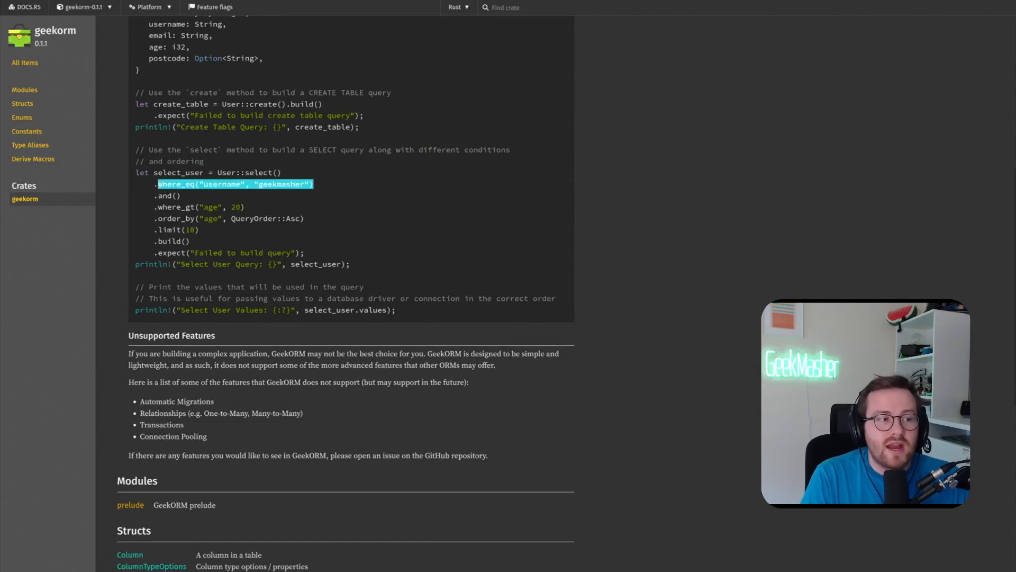
{"action": "mouse_move", "coordinate": [264, 198]}
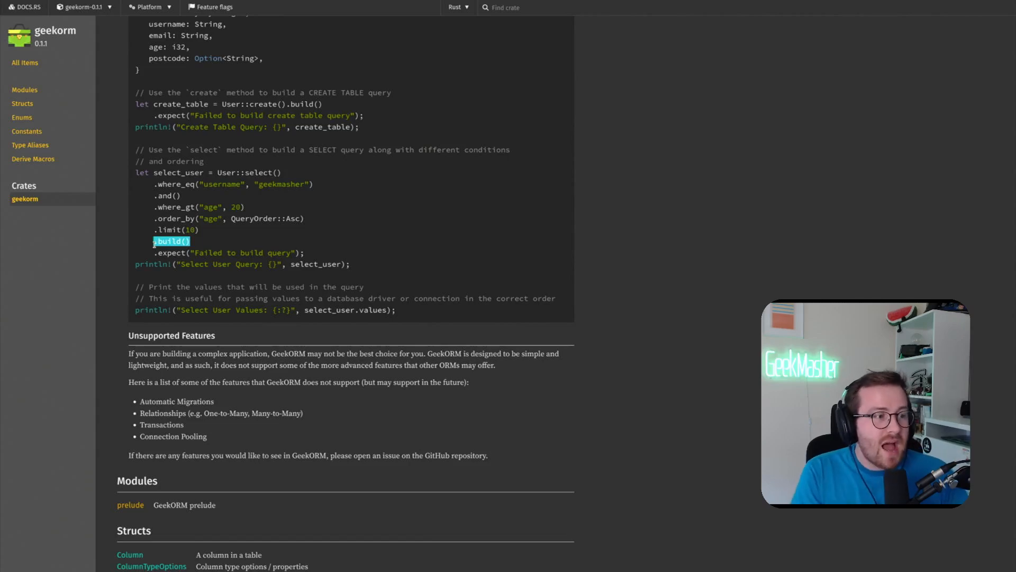
{"action": "left_click", "coordinate": [319, 257]}
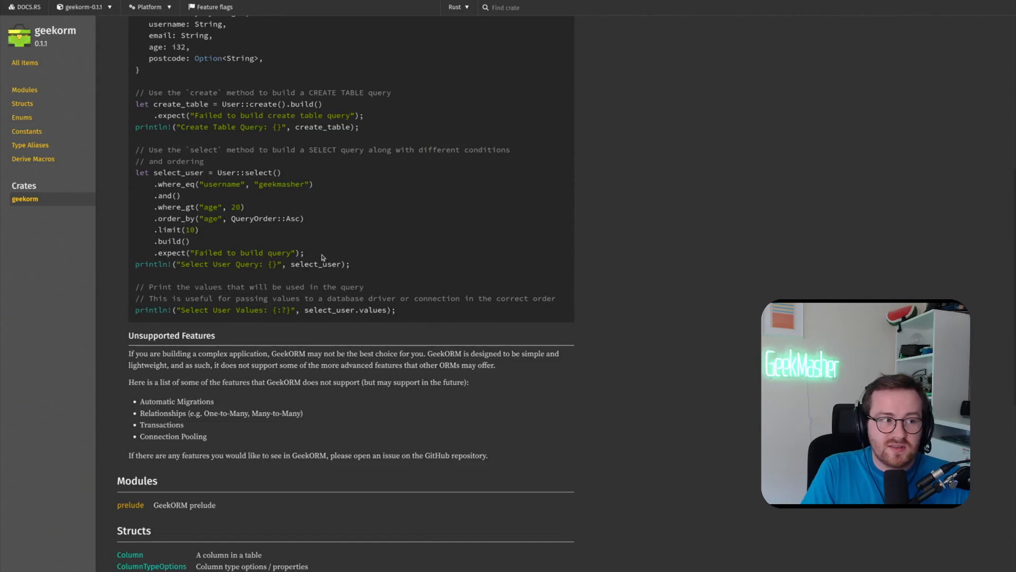
{"action": "double_click", "coordinate": [226, 251]}
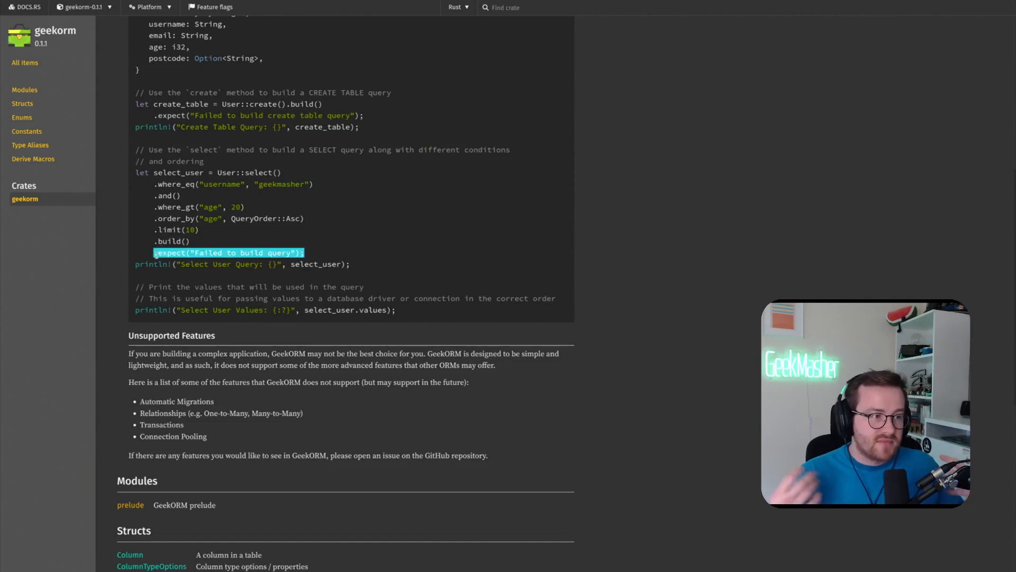
{"action": "mouse_move", "coordinate": [270, 230]}
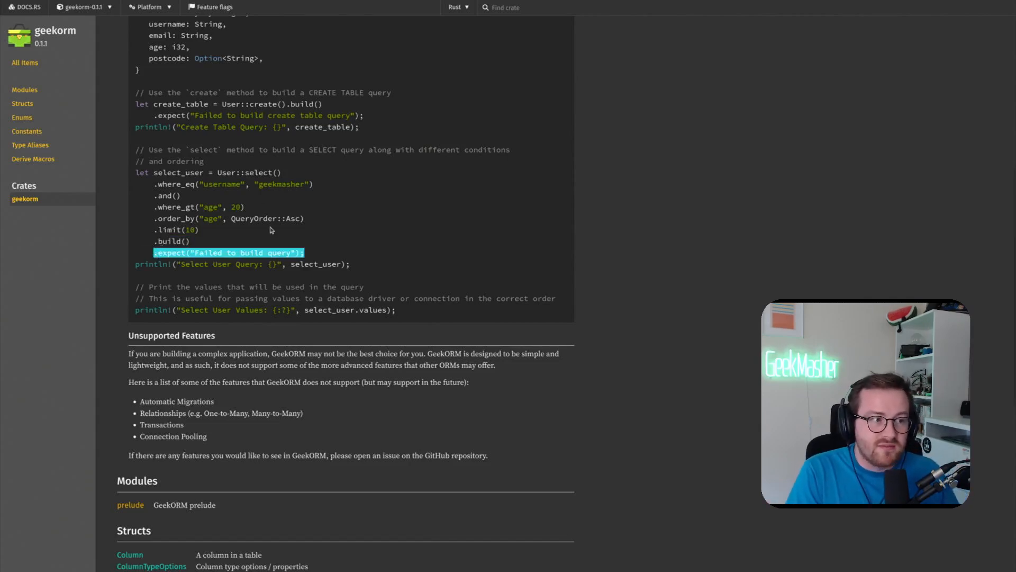
{"action": "left_click", "coordinate": [314, 228]}
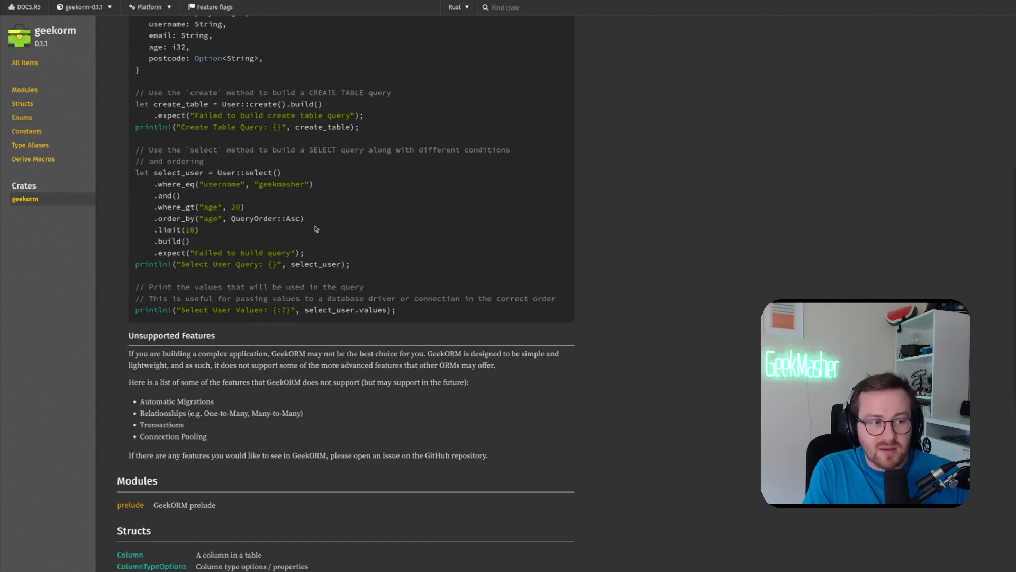
{"action": "double_click", "coordinate": [220, 251]}
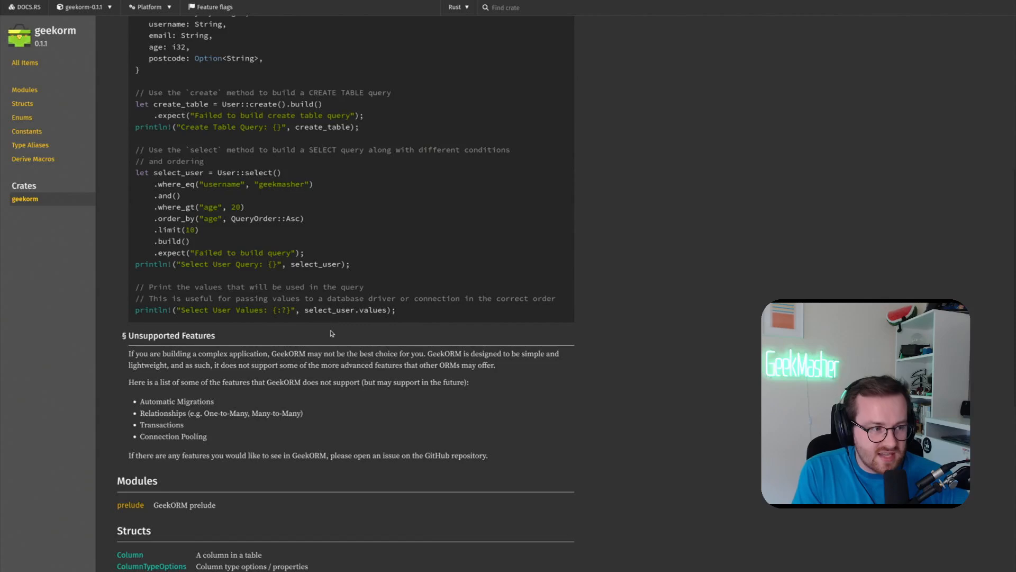
{"action": "scroll", "scroll_direction": "down", "scroll_amount": 3}
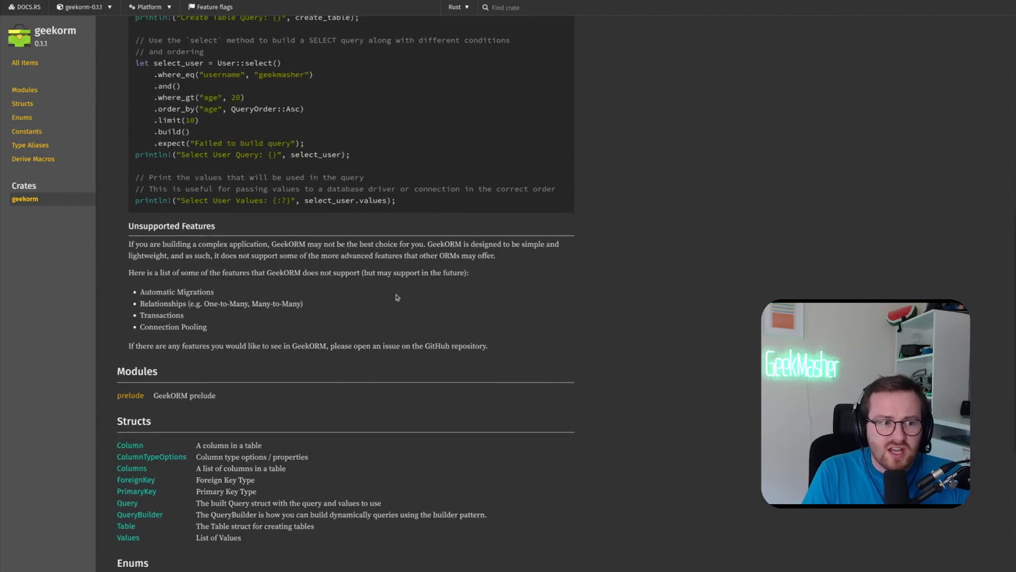
{"action": "scroll", "scroll_direction": "down", "scroll_amount": 3}
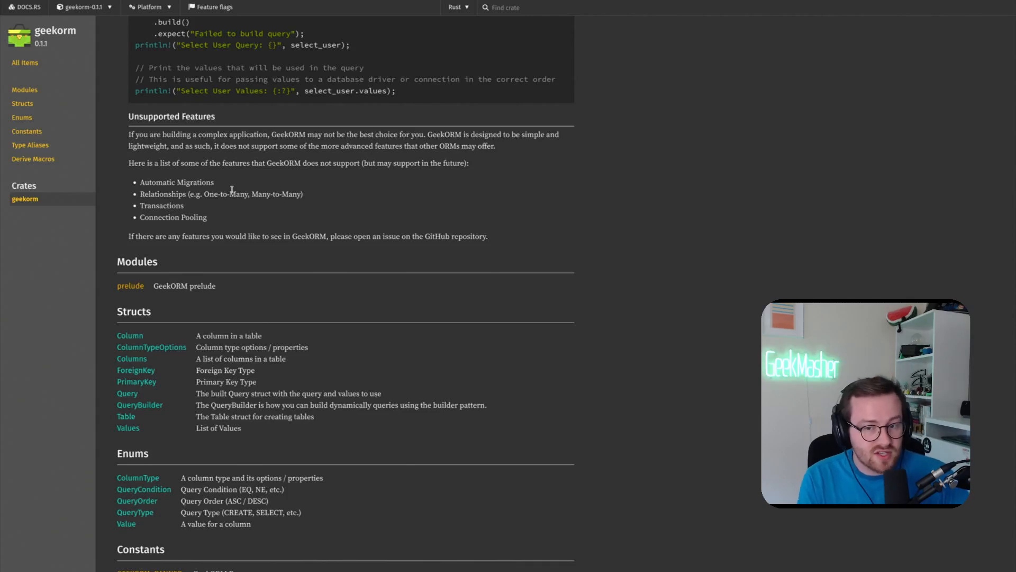
{"action": "mouse_move", "coordinate": [247, 186]}
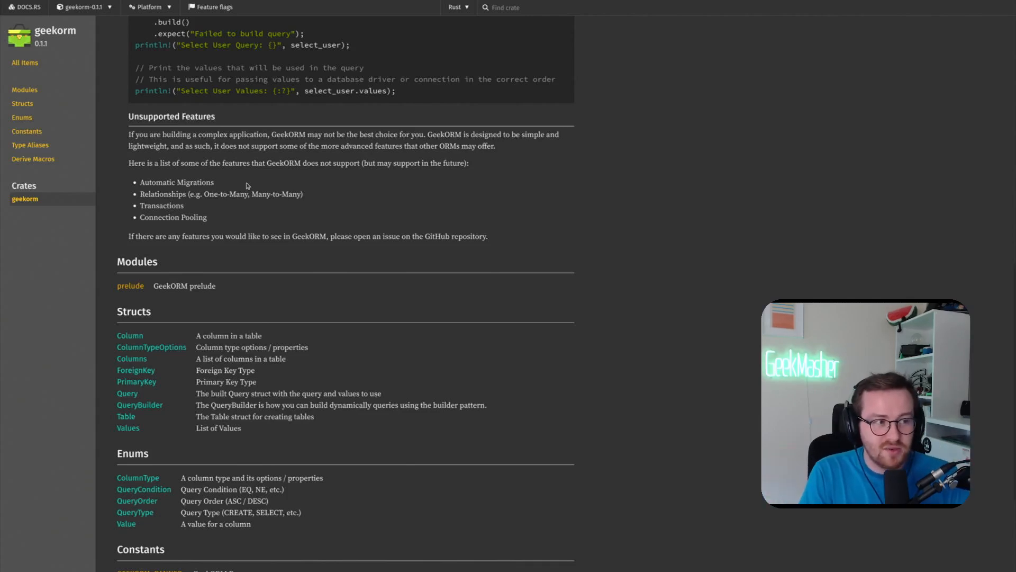
{"action": "double_click", "coordinate": [176, 182]}
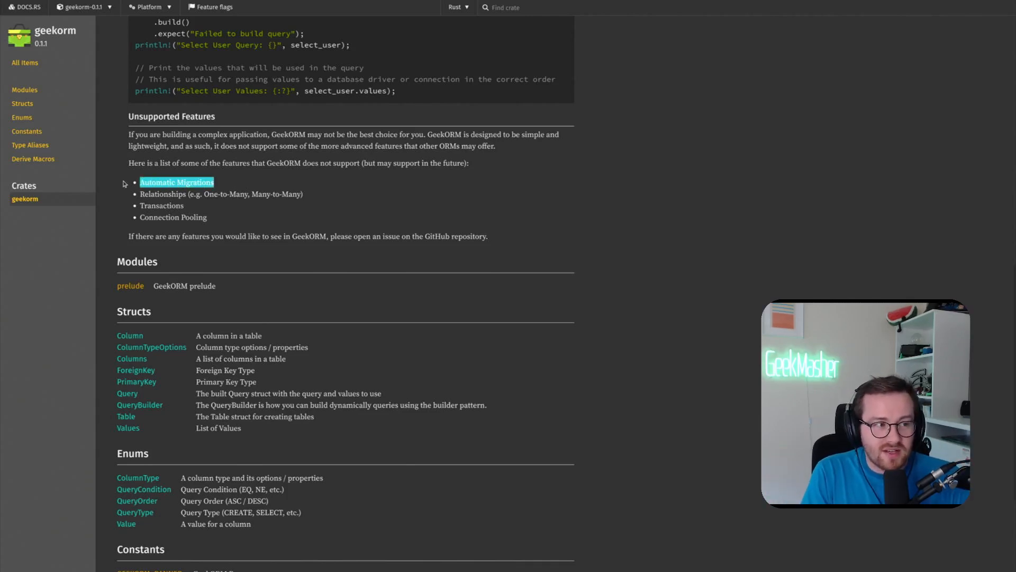
{"action": "mouse_move", "coordinate": [387, 210]}
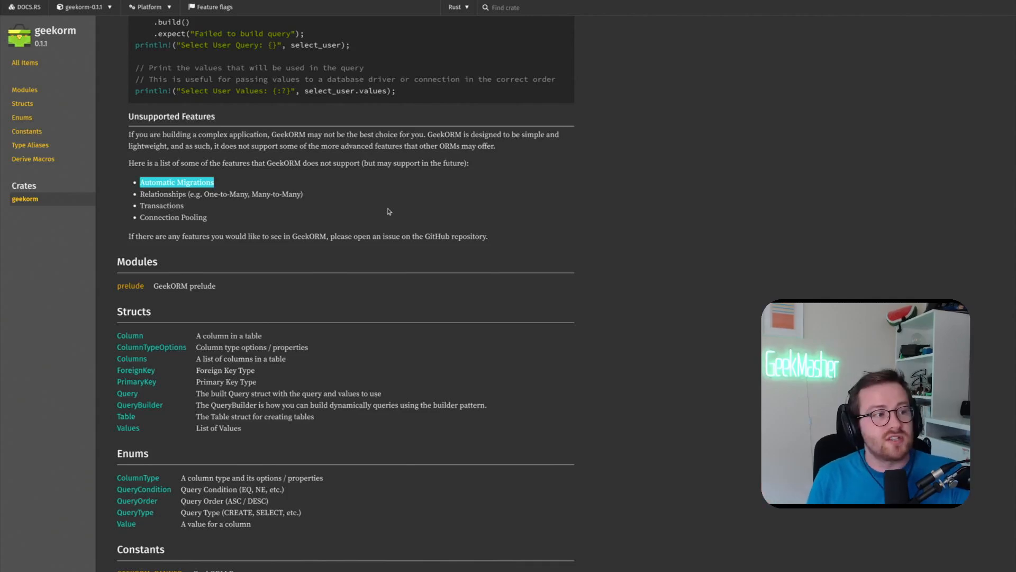
{"action": "mouse_move", "coordinate": [351, 207]}
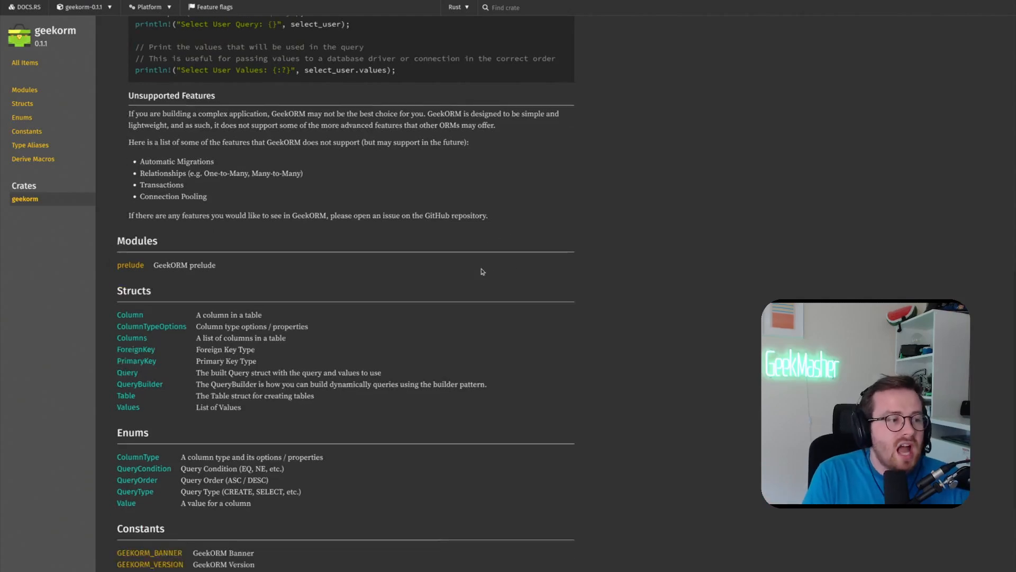
{"action": "scroll", "scroll_direction": "up", "scroll_amount": 3}
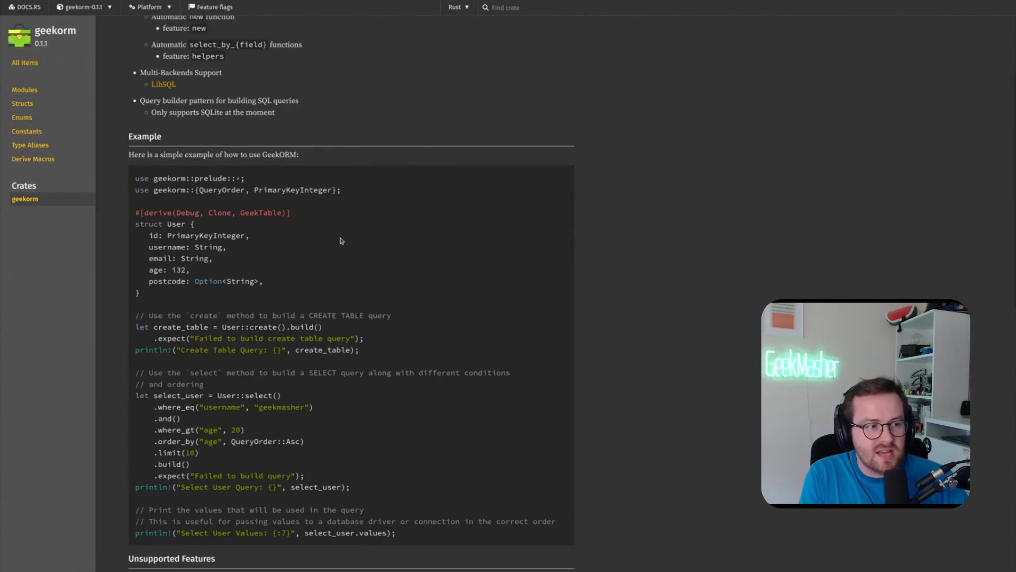
{"action": "scroll", "scroll_direction": "up", "scroll_amount": 3}
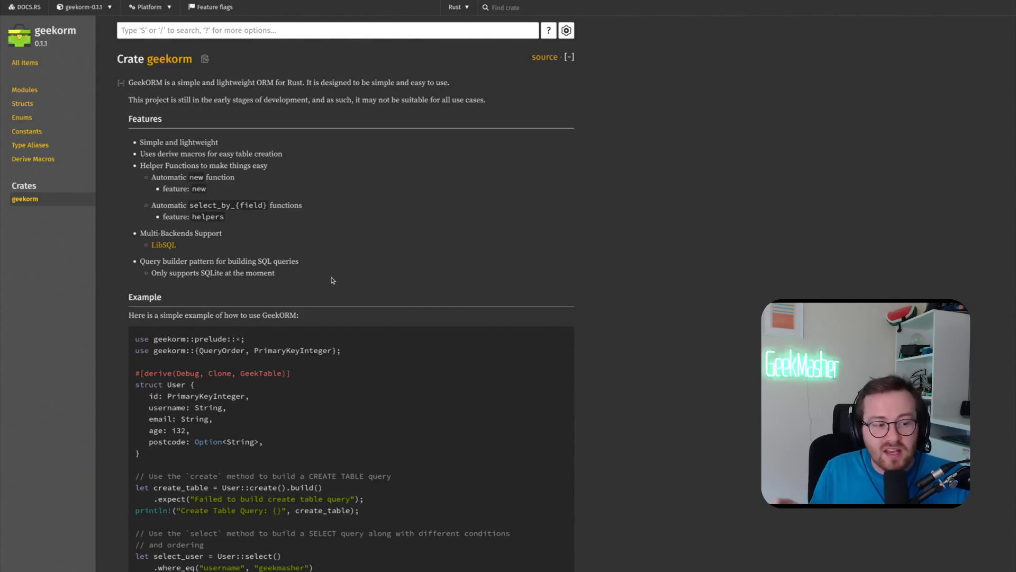
{"action": "double_click", "coordinate": [198, 188]}
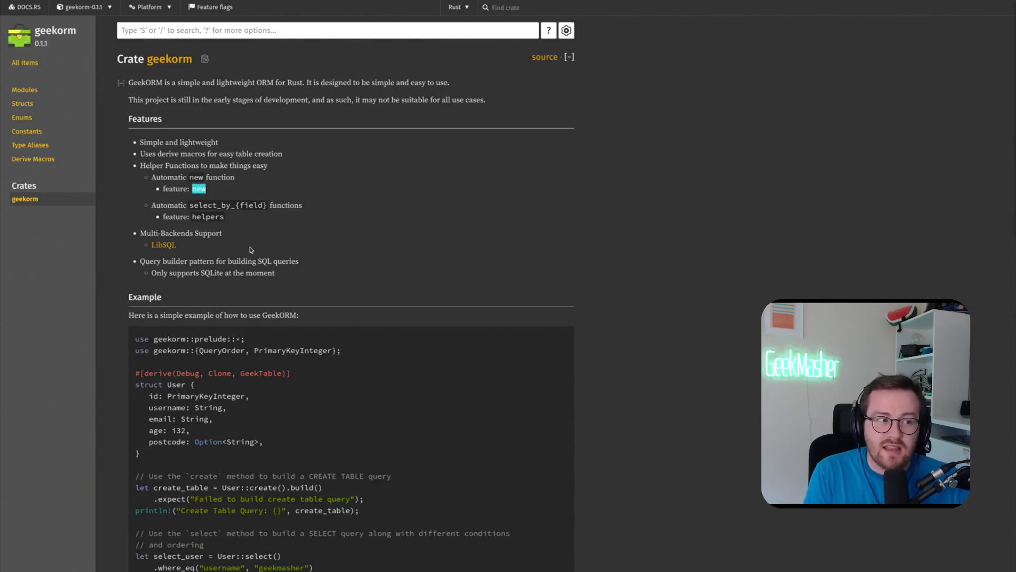
{"action": "mouse_move", "coordinate": [252, 252]}
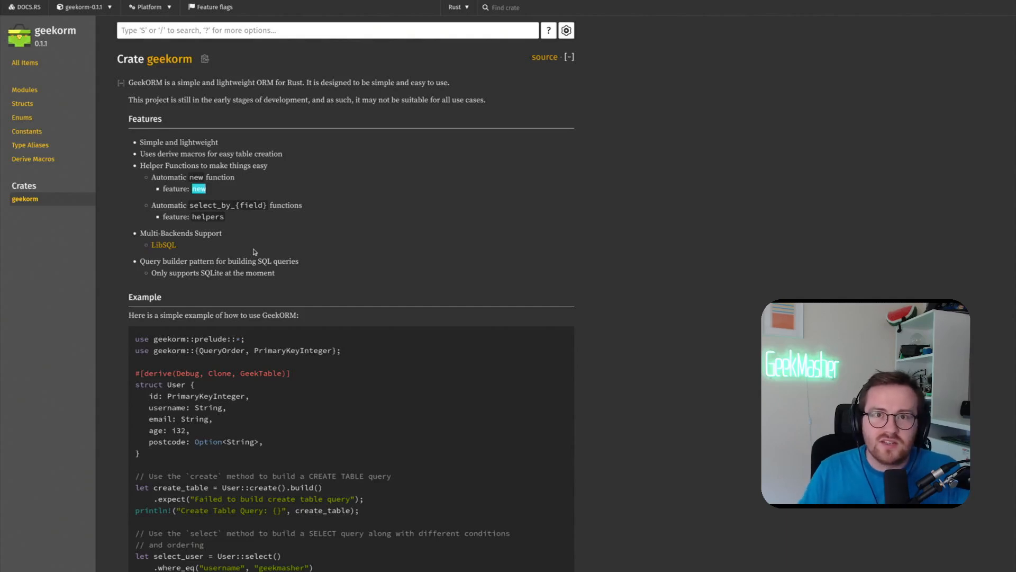
{"action": "double_click", "coordinate": [201, 442]}
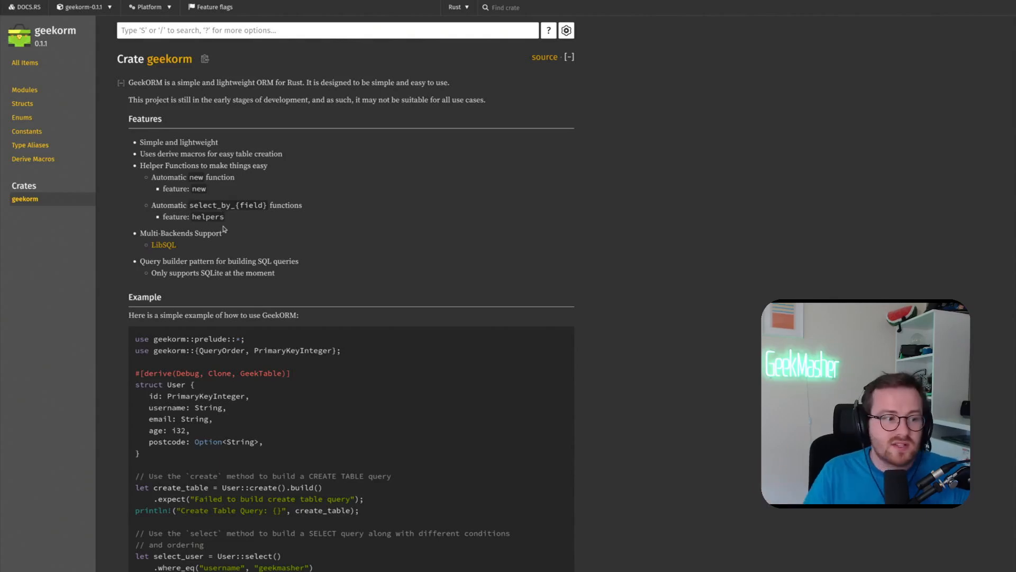
{"action": "double_click", "coordinate": [167, 406]}
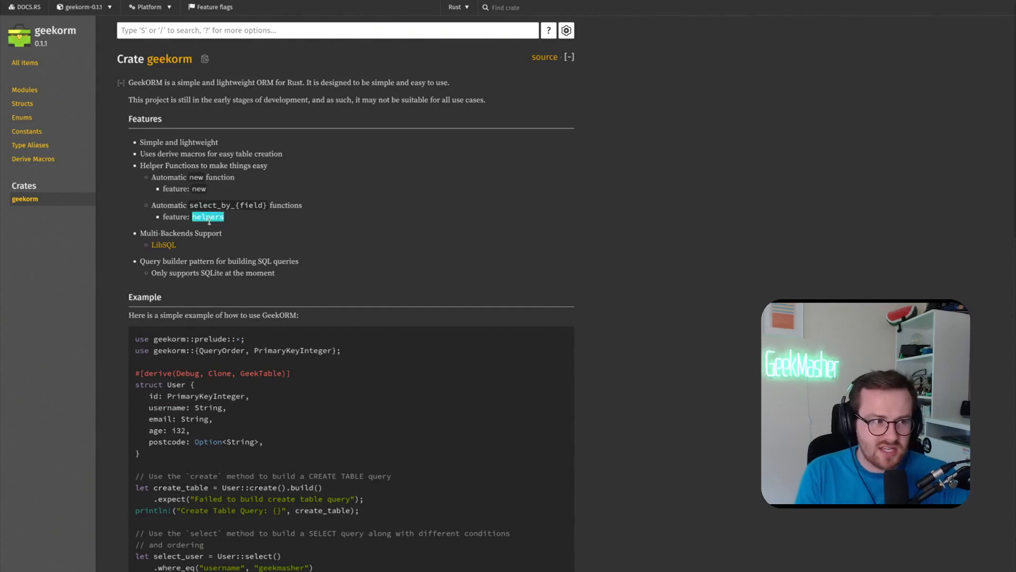
{"action": "mouse_move", "coordinate": [317, 295]}
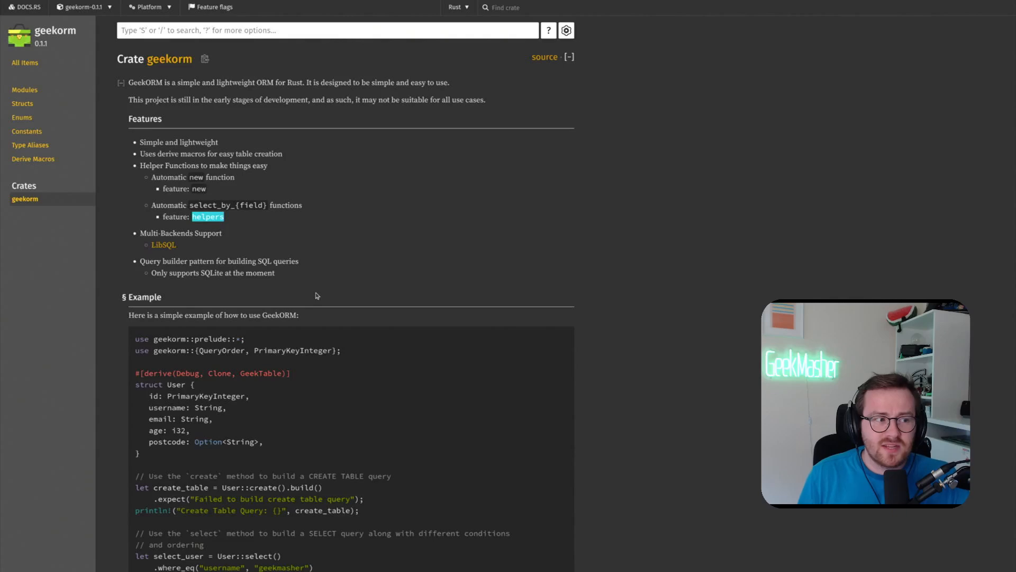
{"action": "mouse_move", "coordinate": [163, 244]}
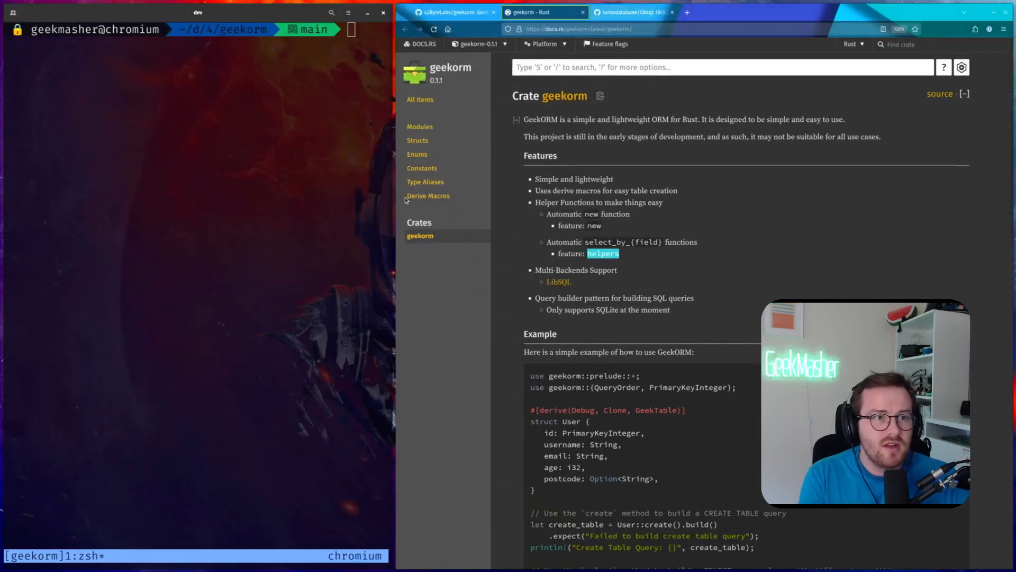
{"action": "left_click", "coordinate": [632, 12]}
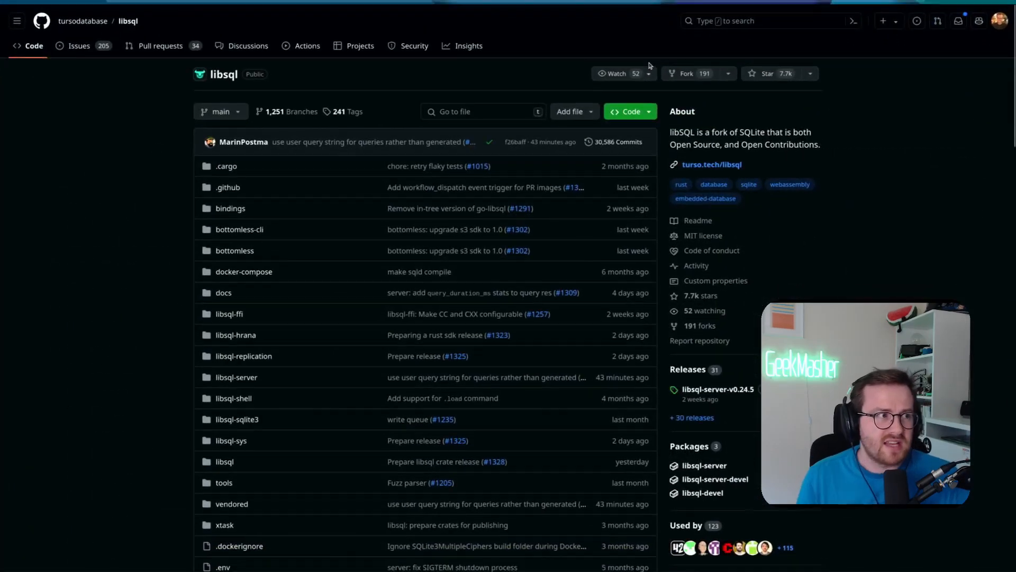
{"action": "scroll", "scroll_direction": "up", "scroll_amount": 3}
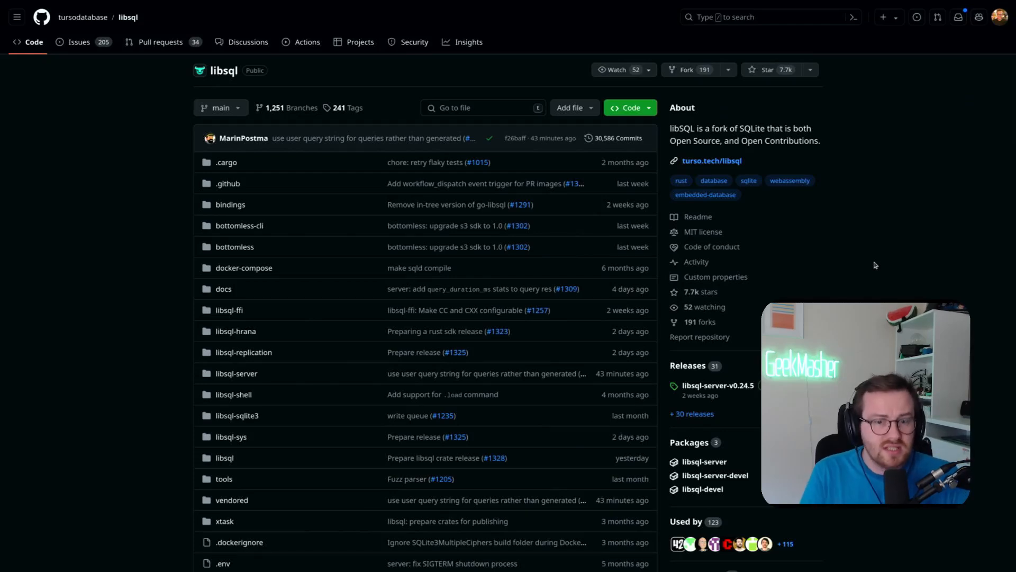
{"action": "scroll", "scroll_direction": "down", "scroll_amount": 3}
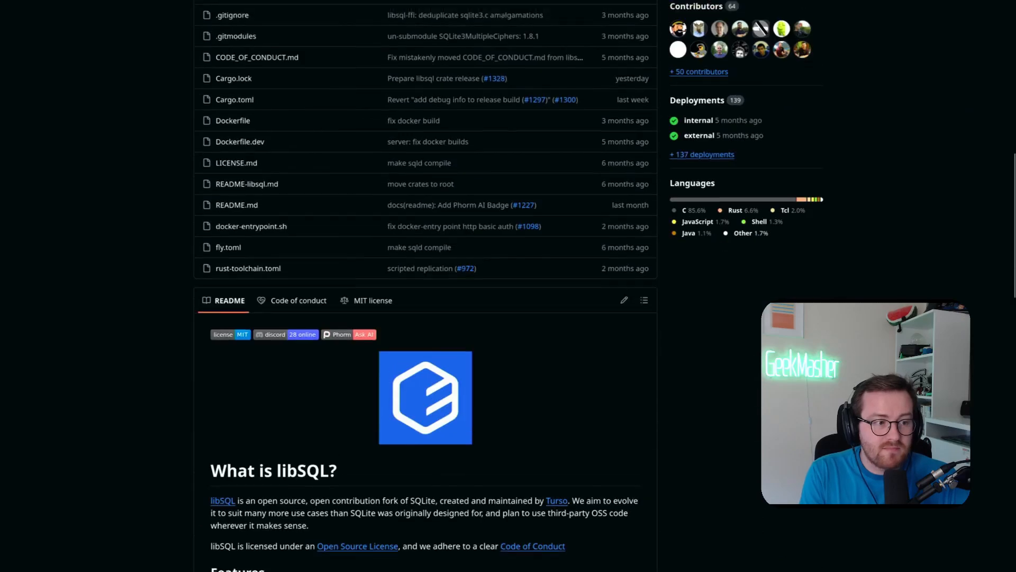
{"action": "scroll", "scroll_direction": "down", "scroll_amount": 3}
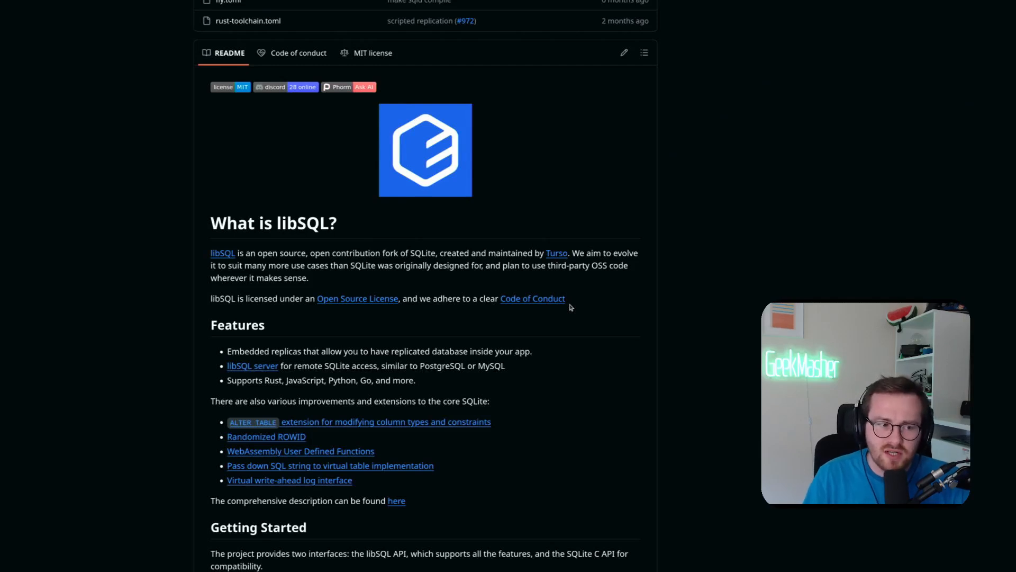
{"action": "scroll", "scroll_direction": "down", "scroll_amount": 3}
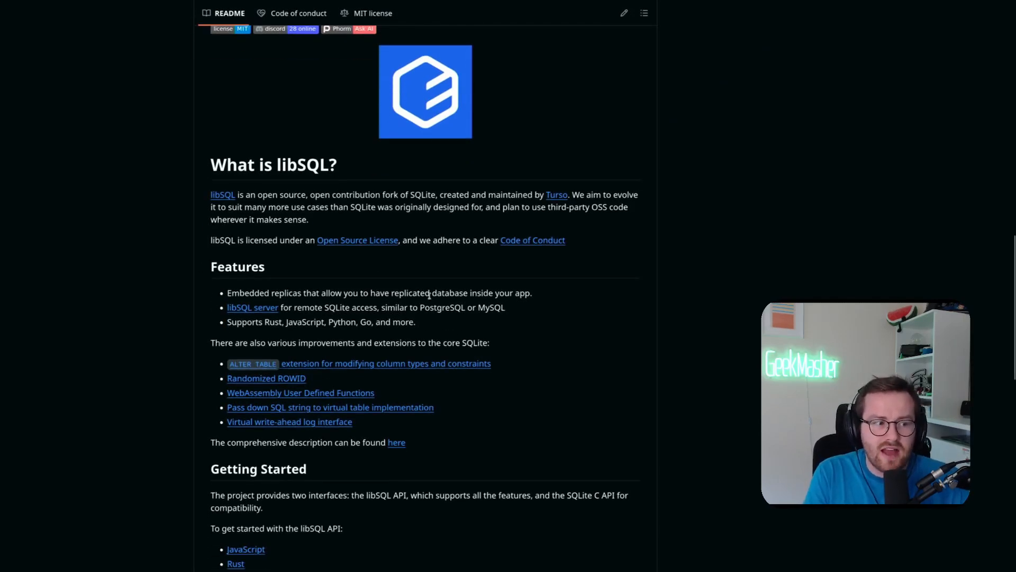
{"action": "scroll", "scroll_direction": "down", "scroll_amount": 3}
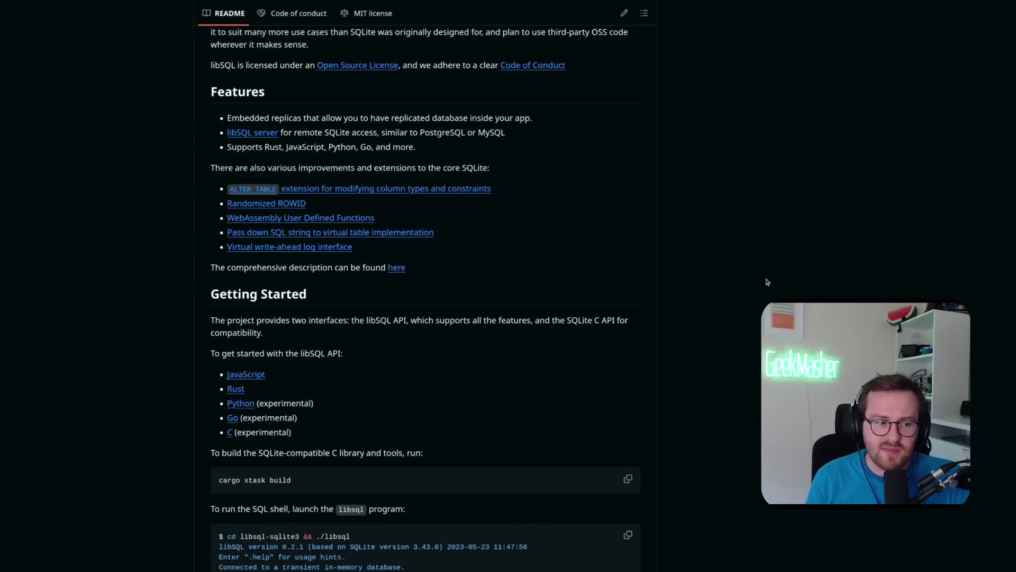
{"action": "scroll", "scroll_direction": "down", "scroll_amount": 3}
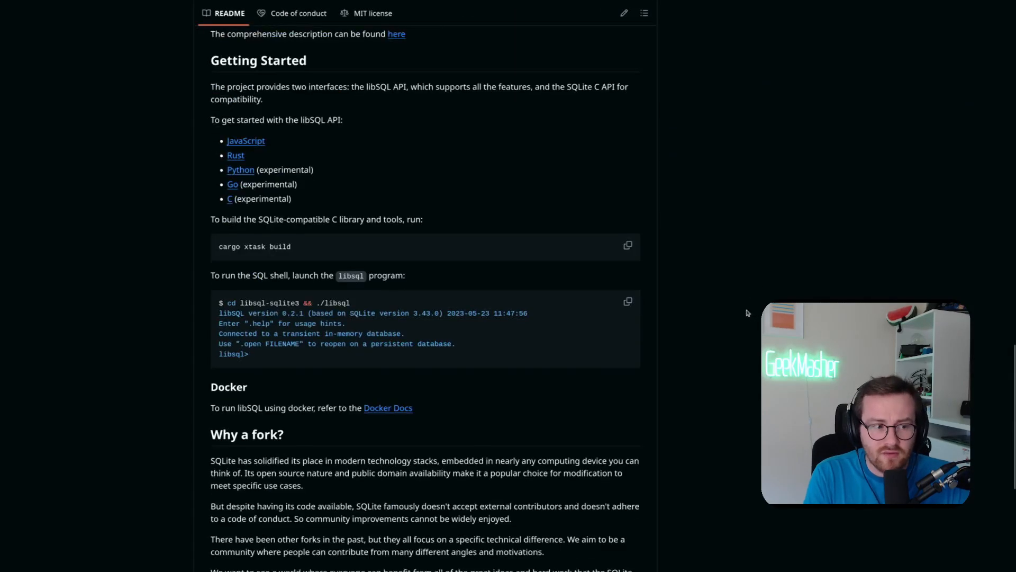
{"action": "mouse_move", "coordinate": [642, 331]}
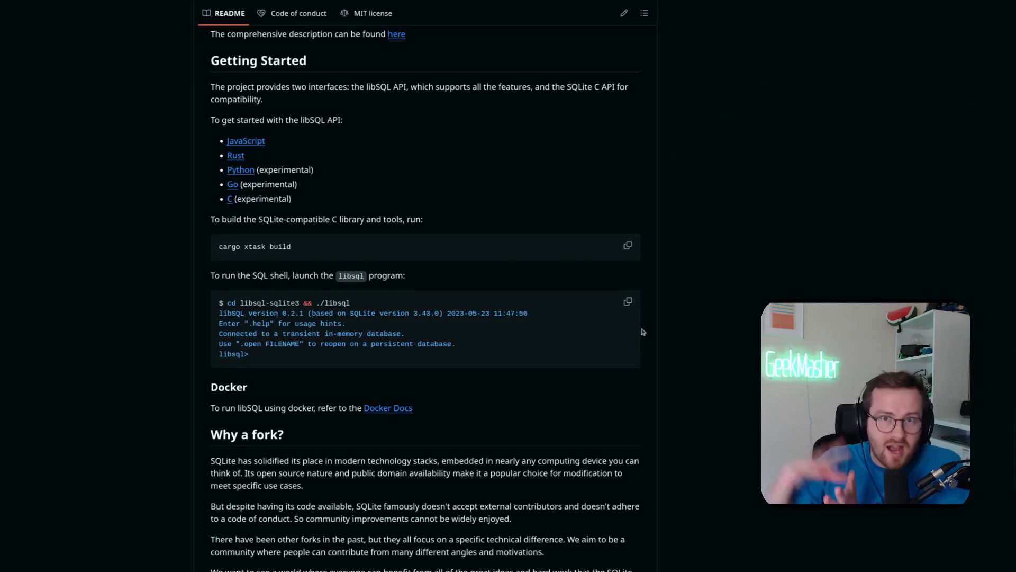
{"action": "scroll", "scroll_direction": "up", "scroll_amount": 3}
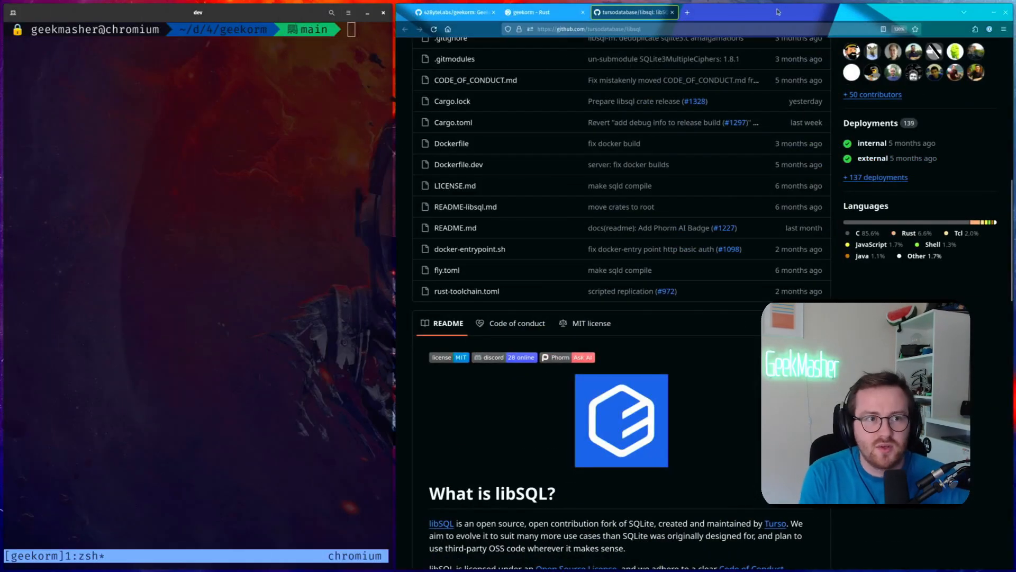
{"action": "left_click", "coordinate": [541, 12]}
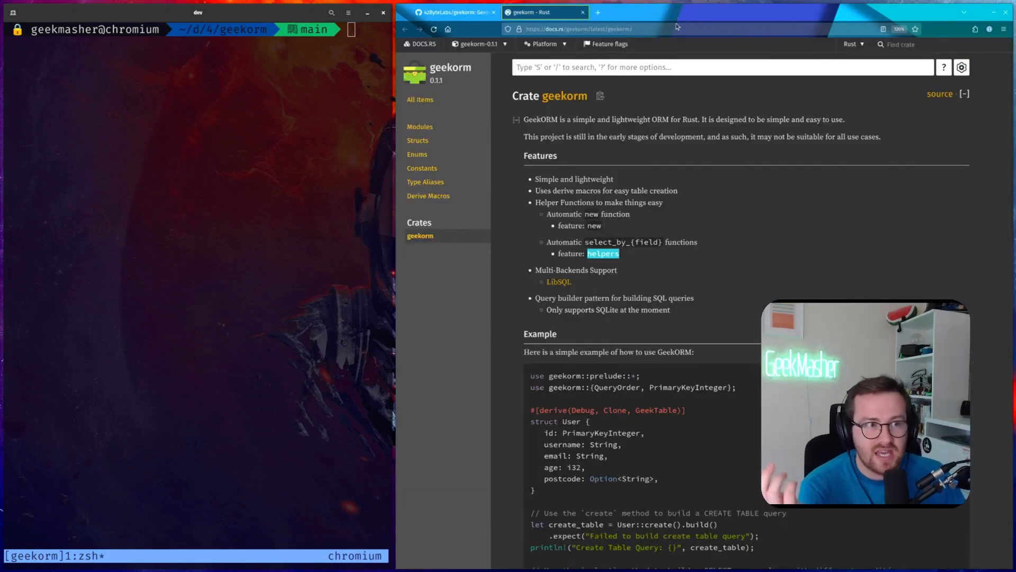